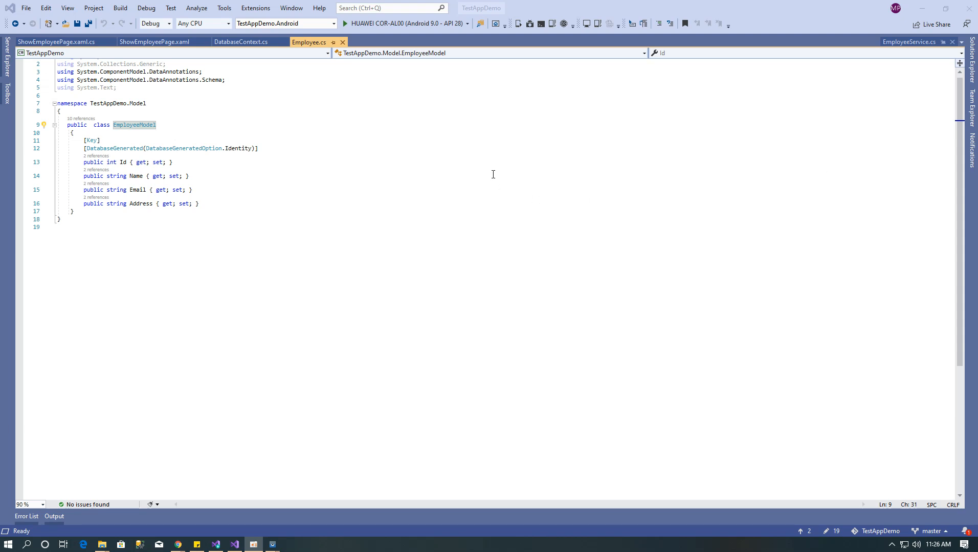
mouse_move(481, 204)
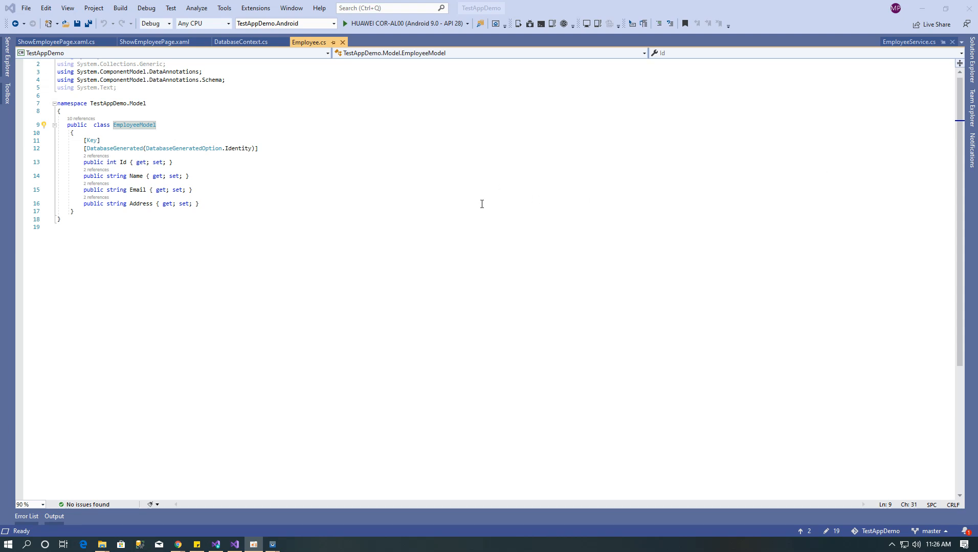
mouse_move(400, 365)
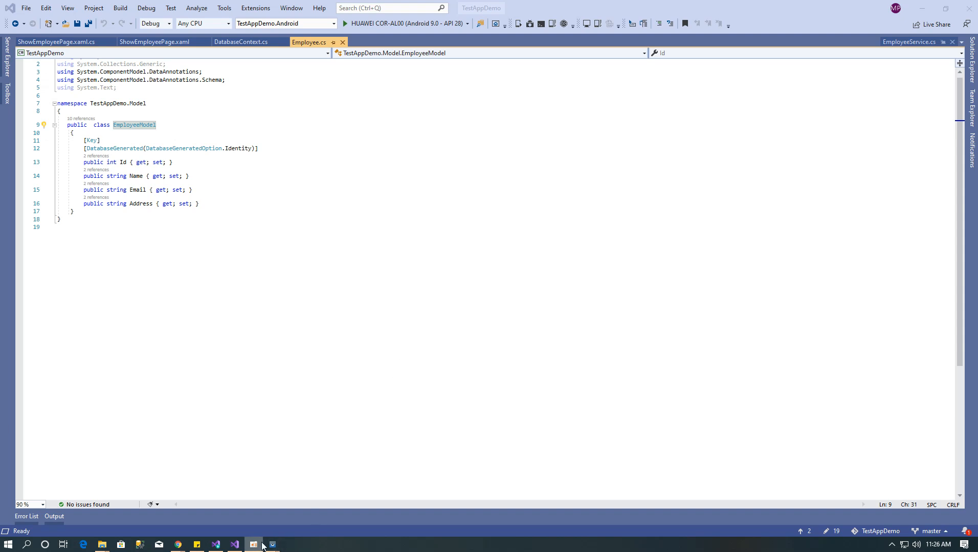
Step: Add a new employee record 'TEst' with name, email and address in the app
left_click(253, 545)
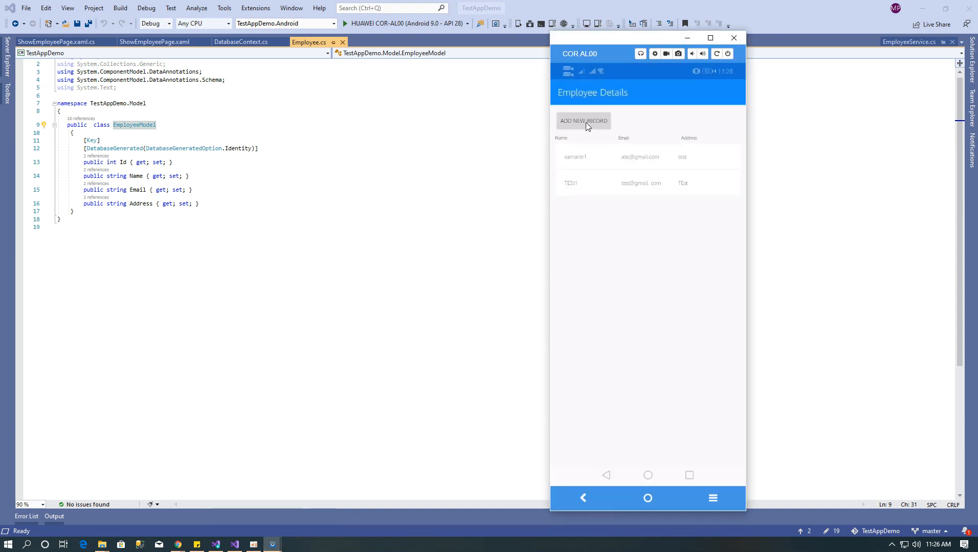
left_click(582, 120)
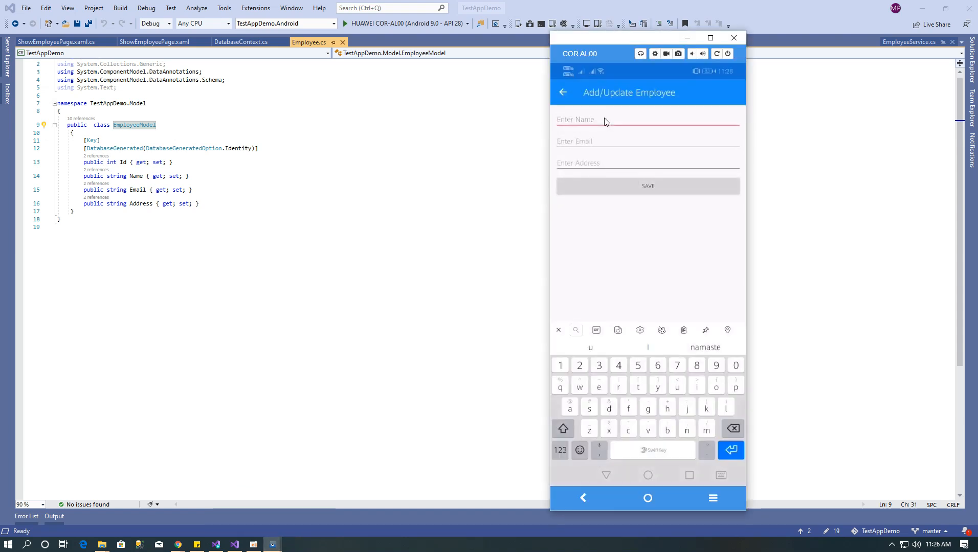
type("TEst")
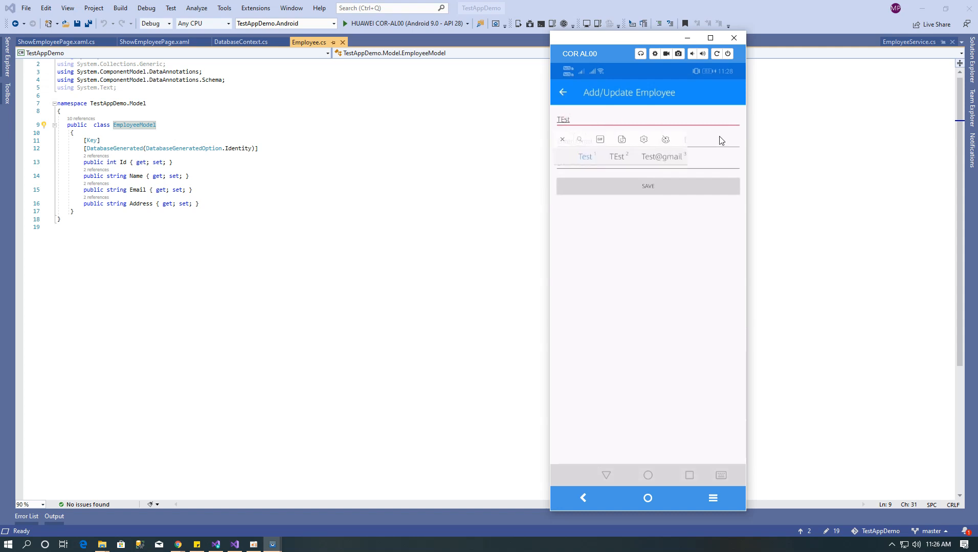
type("test@gmail. com")
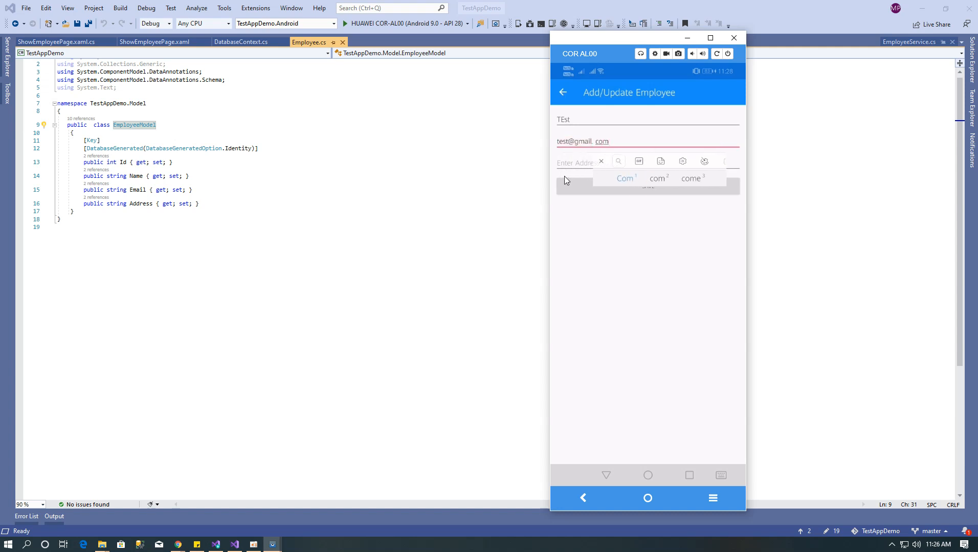
type("test")
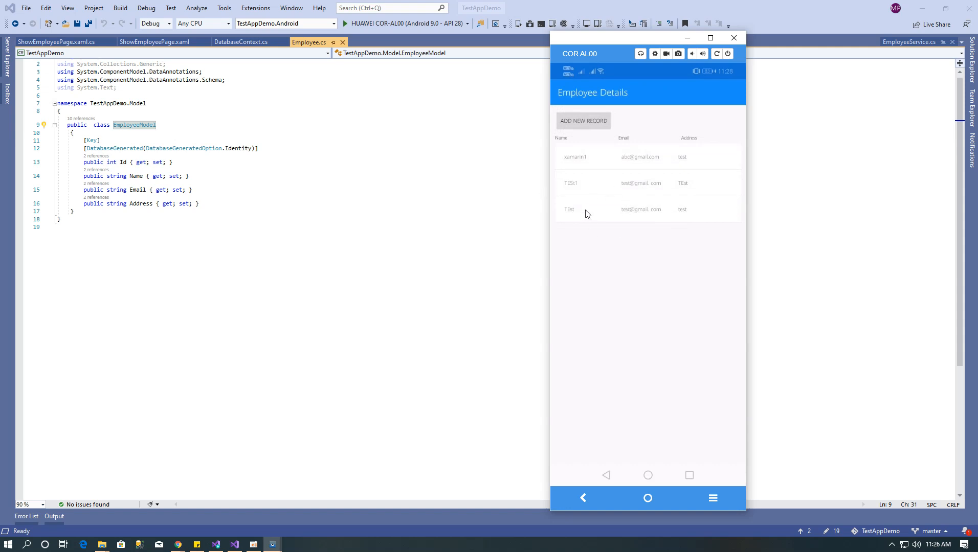
Step: Update the selected employee record, renaming it to TEst1222, and save
left_click(586, 209)
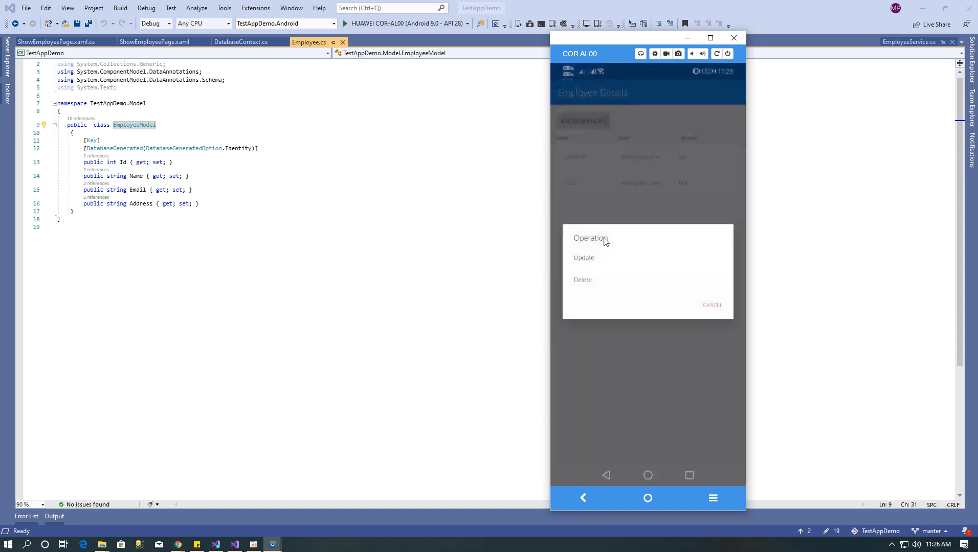
left_click(583, 257)
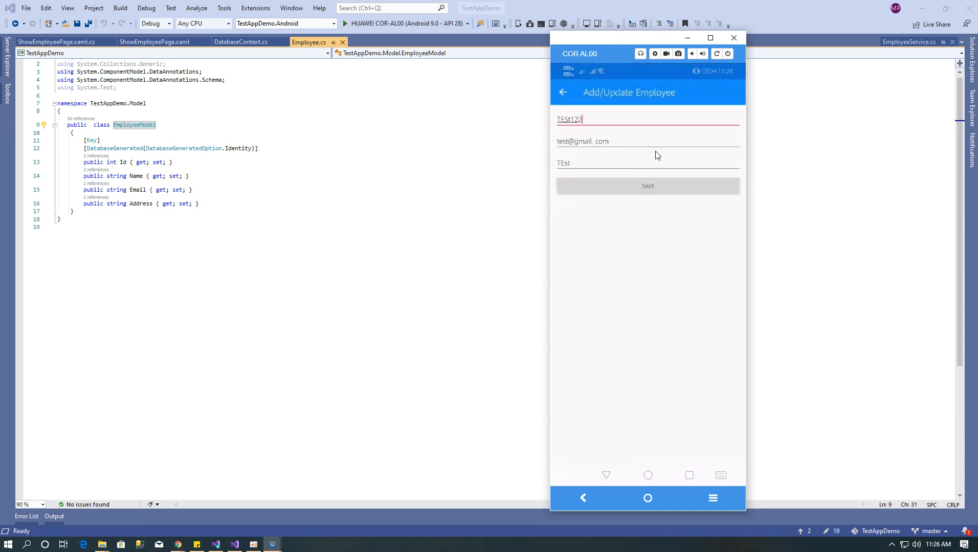
left_click(647, 185)
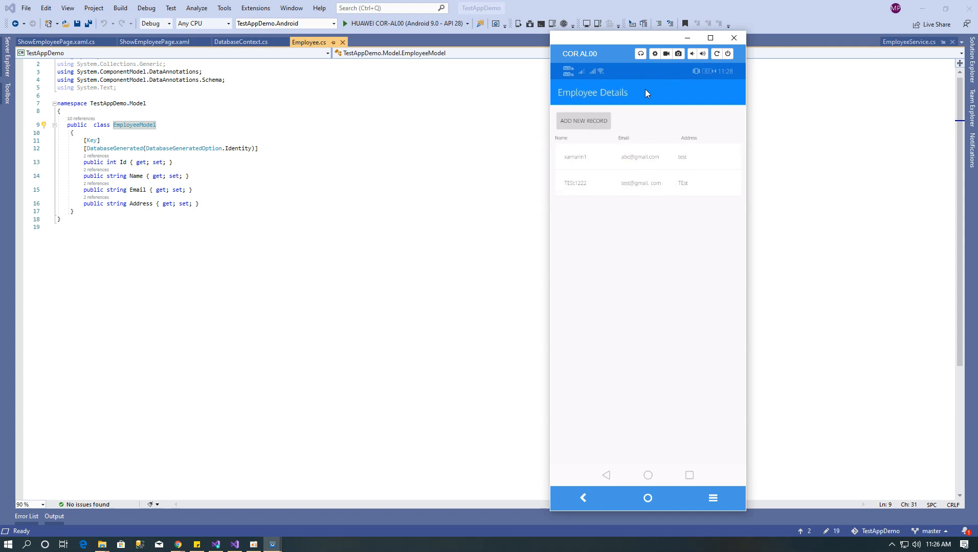
mouse_move(686, 38)
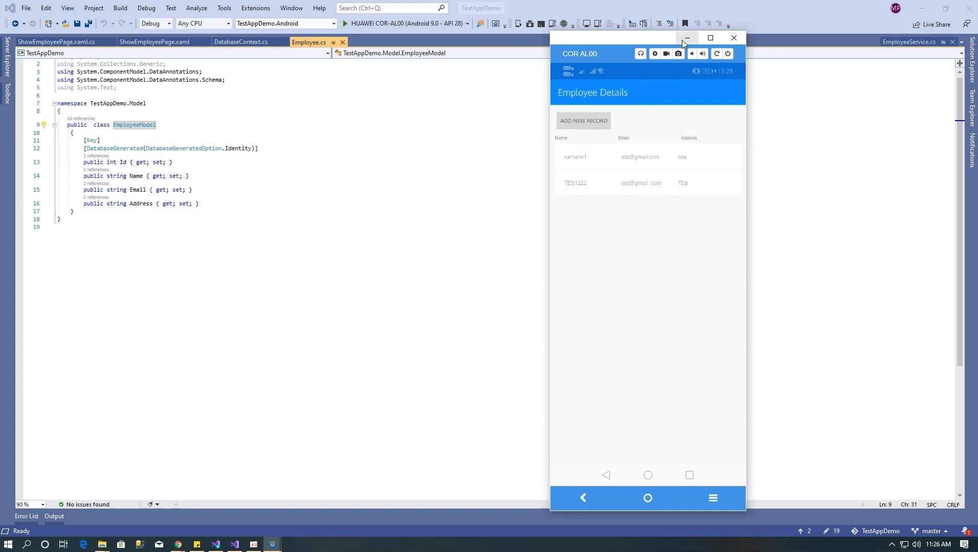
mouse_move(686, 54)
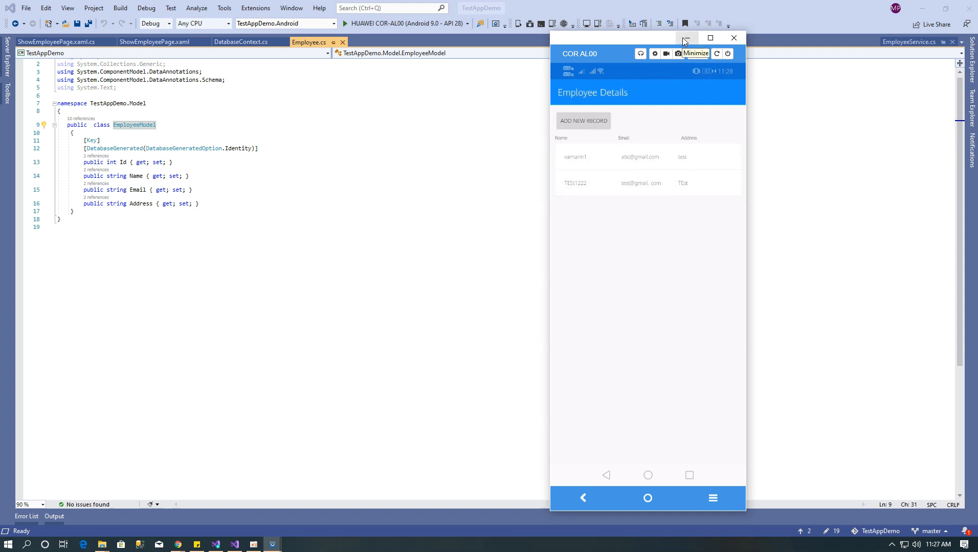
Step: Minimize the emulator and view the solution's installed Entity Framework Core and SQLite NuGet packages
left_click(685, 38)
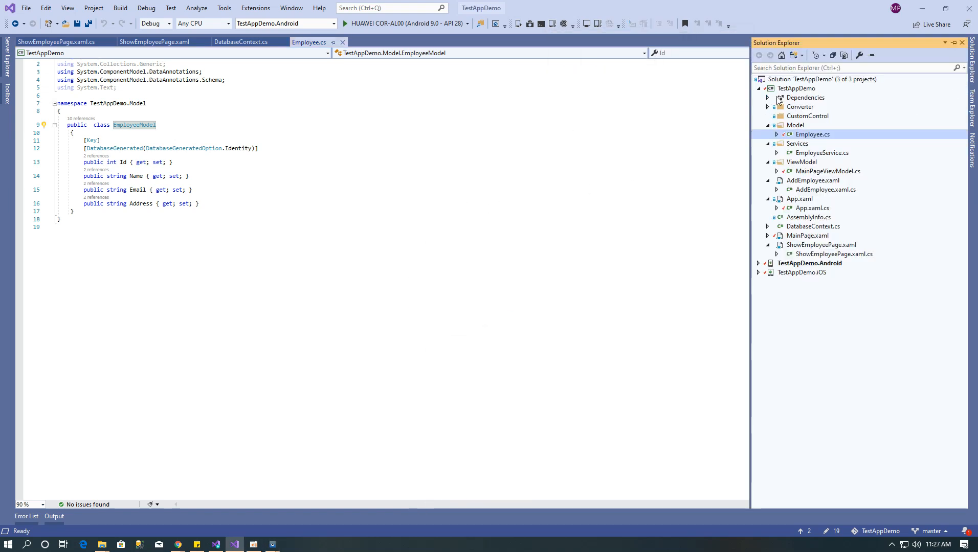
right_click(795, 88)
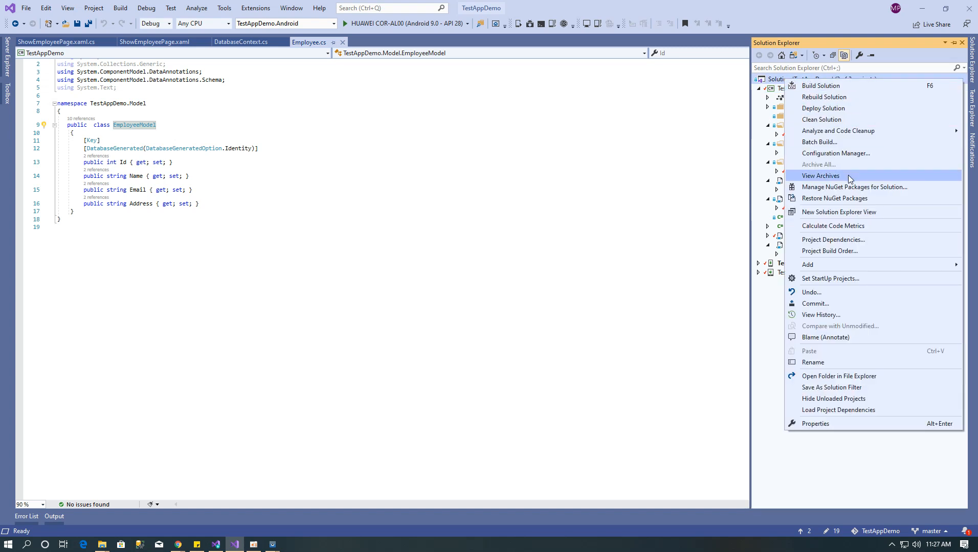
left_click(853, 188)
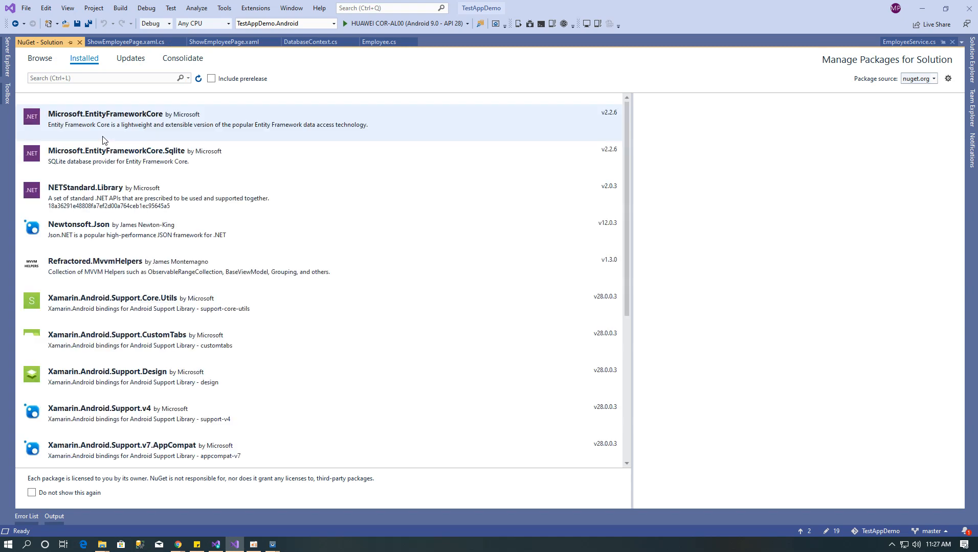
left_click(105, 118)
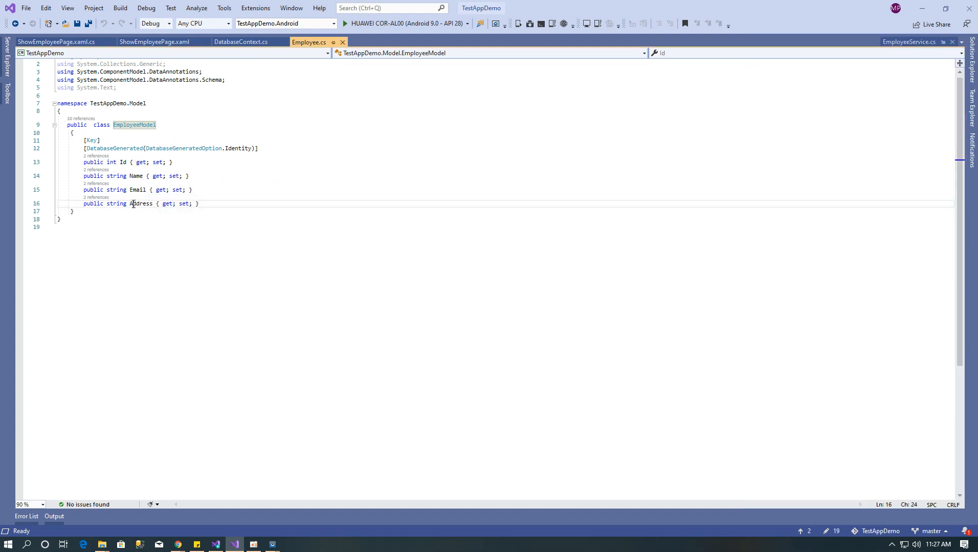
Step: Highlight the Address property in Employee.cs, then switch to DatabaseContext.cs
double_click(141, 203)
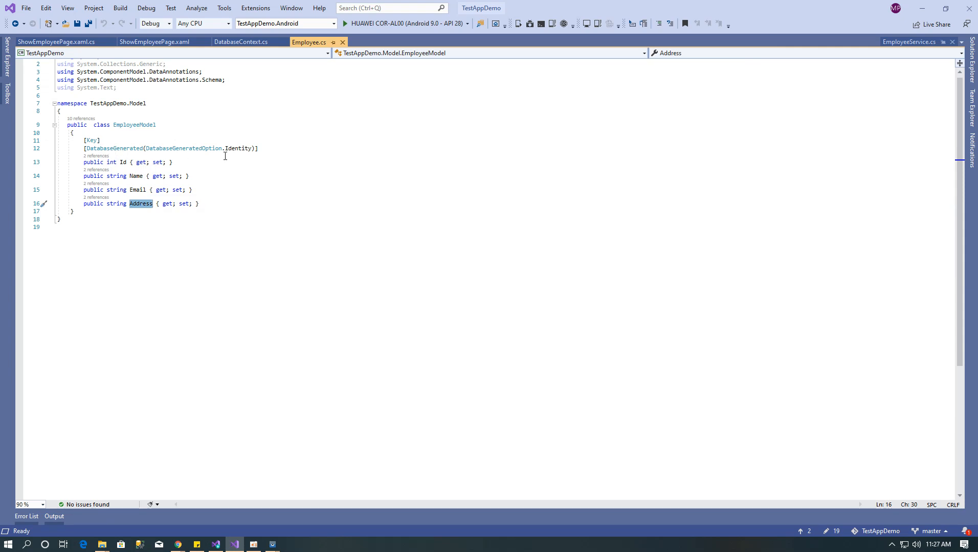
mouse_move(371, 135)
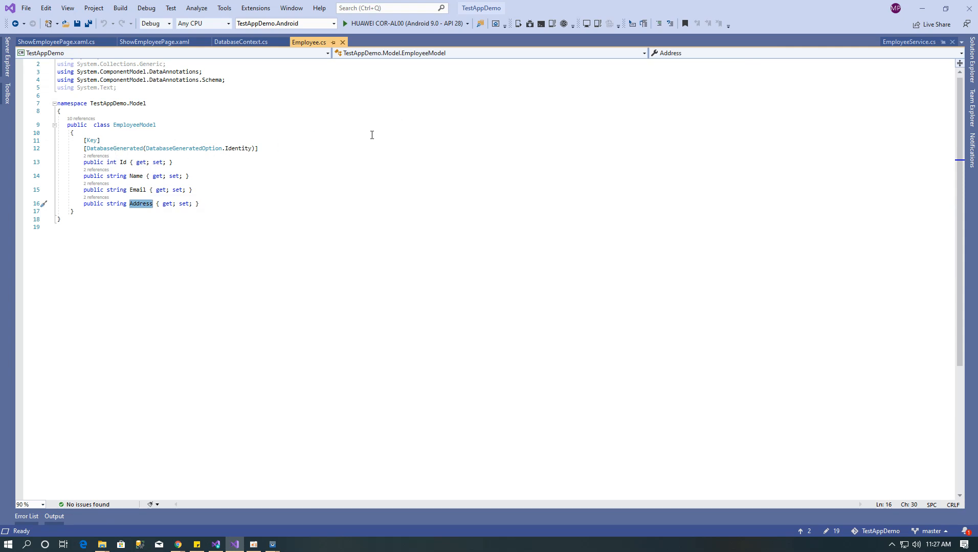
mouse_move(267, 55)
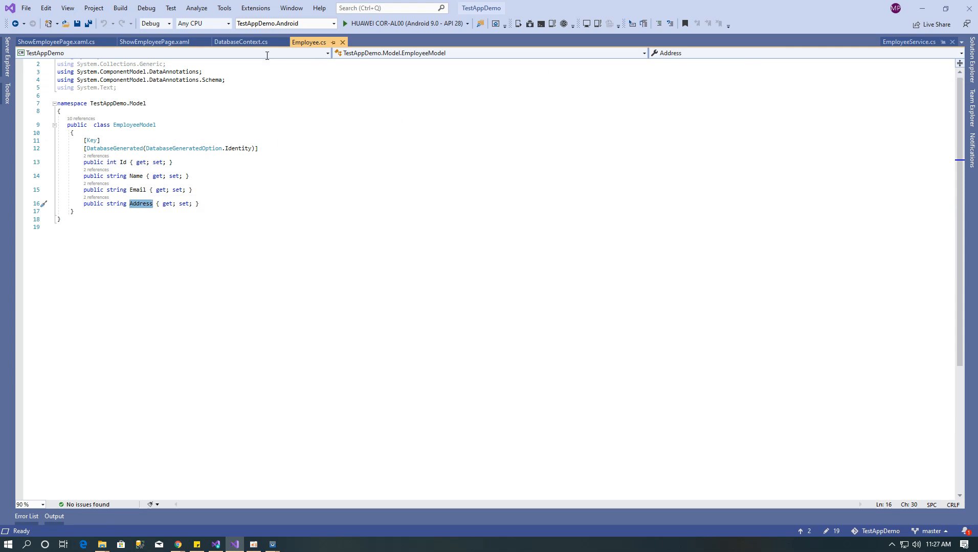
left_click(240, 42)
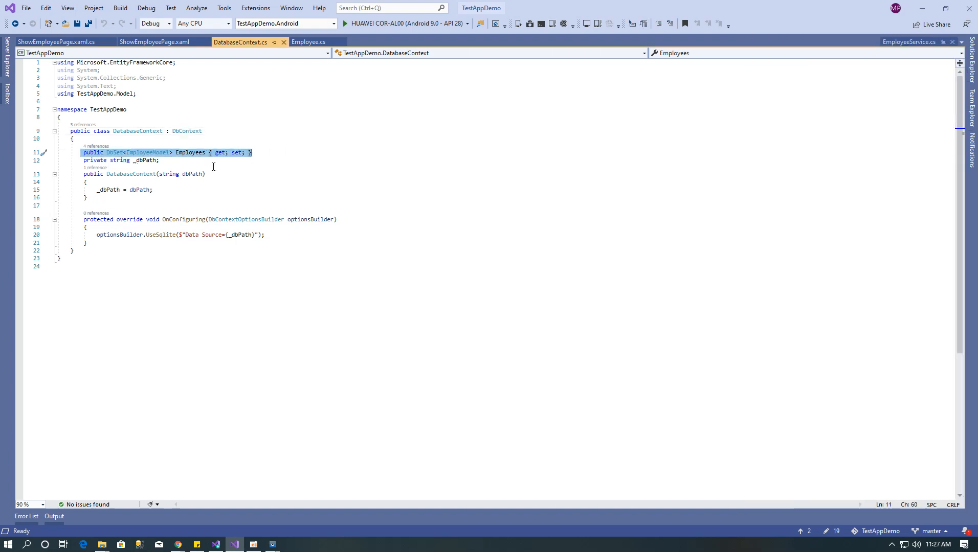
Step: Walk through the constructor's path assignment and the _dbPath used in UseSqlite
left_click(159, 160)
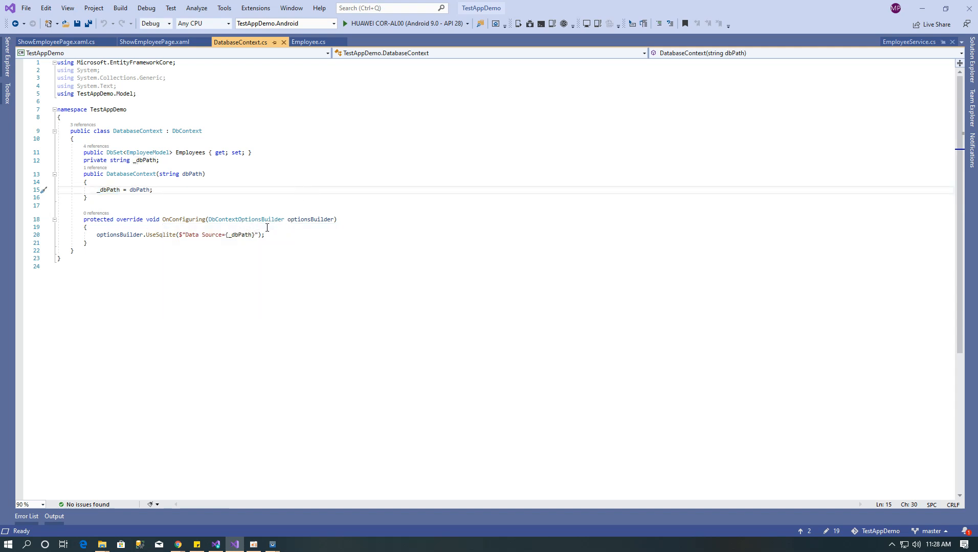
mouse_move(256, 226)
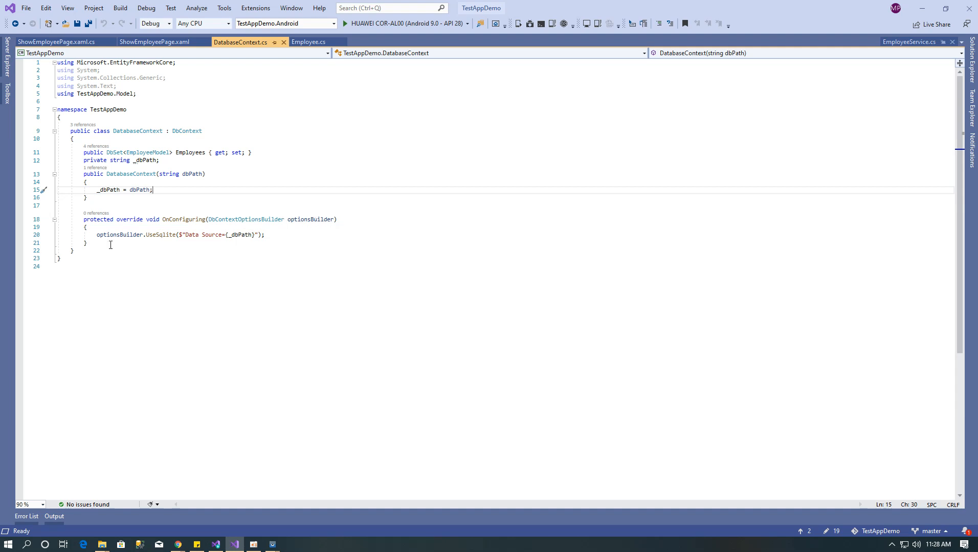
mouse_move(161, 235)
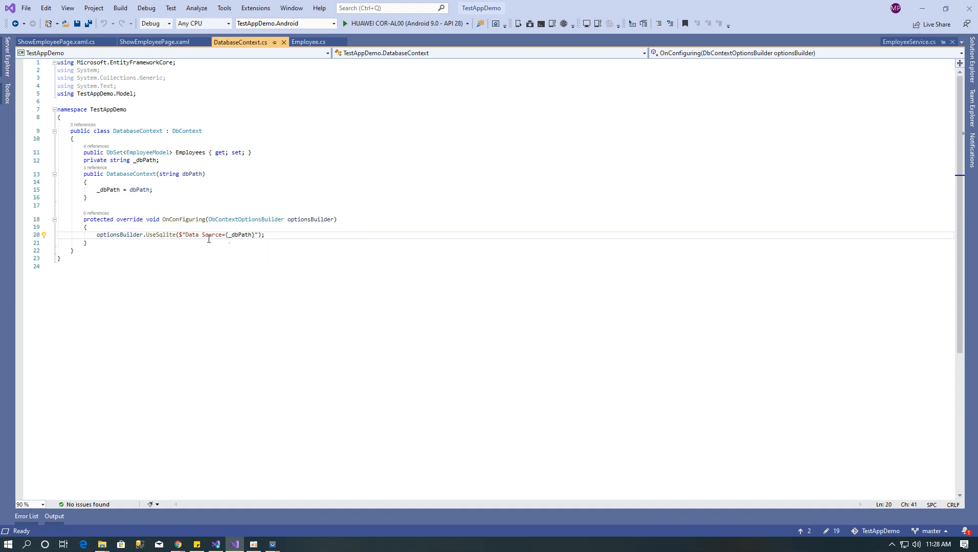
double_click(239, 235)
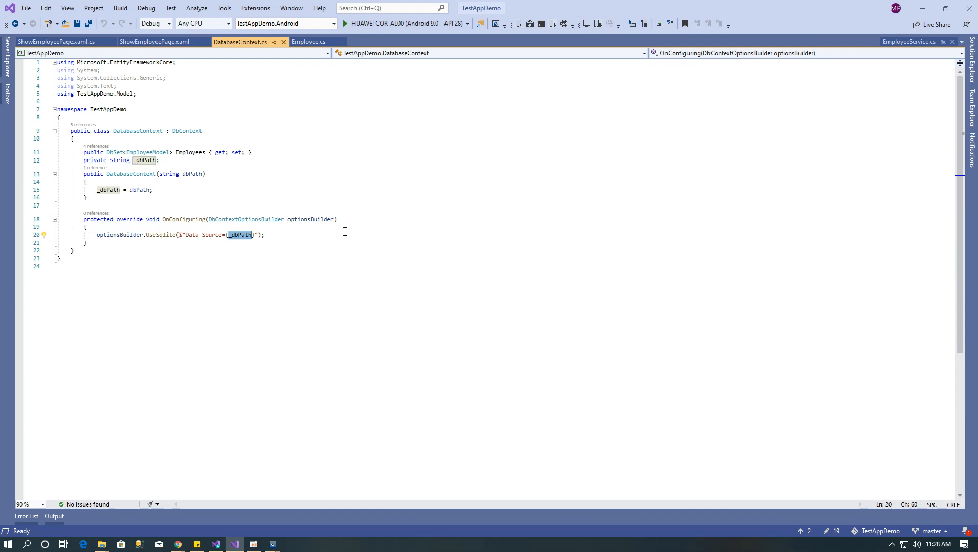
mouse_move(522, 214)
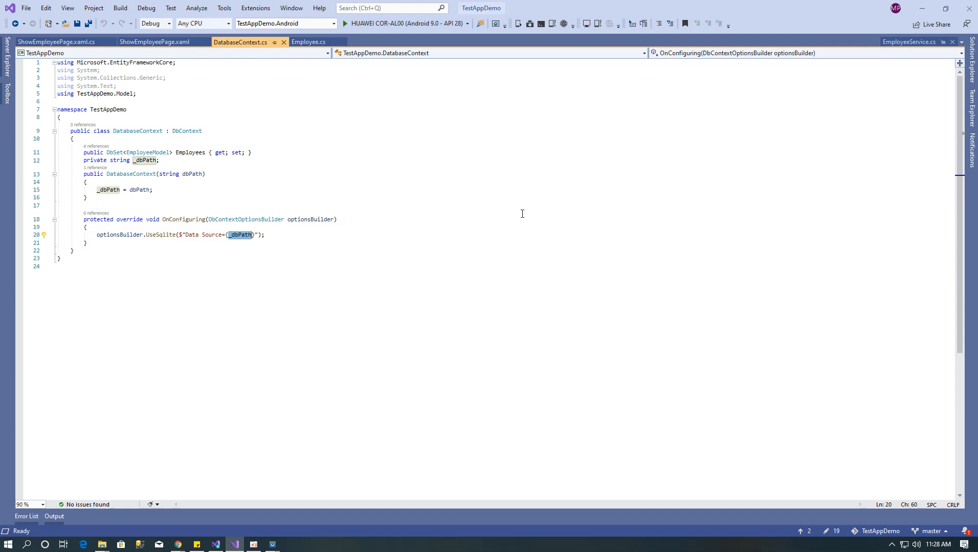
left_click(970, 53)
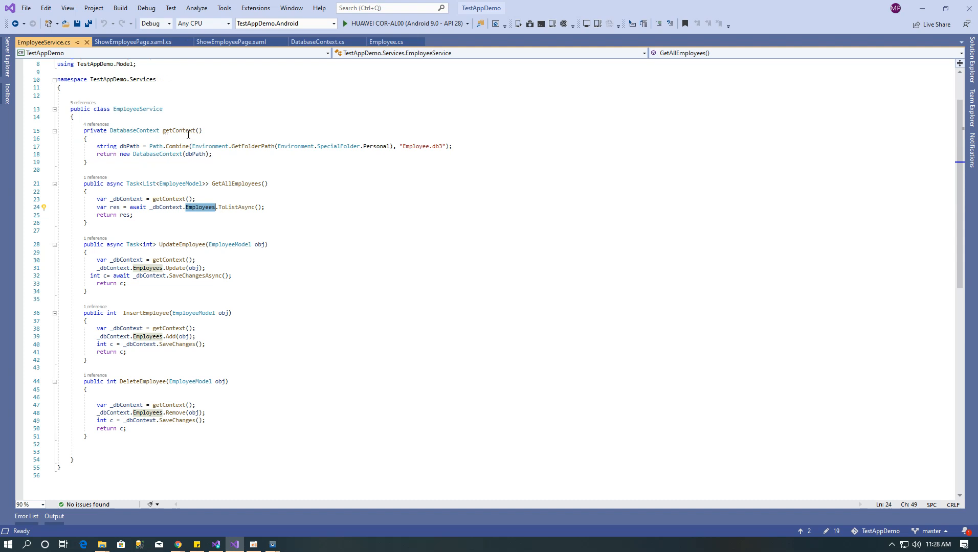
mouse_move(133, 146)
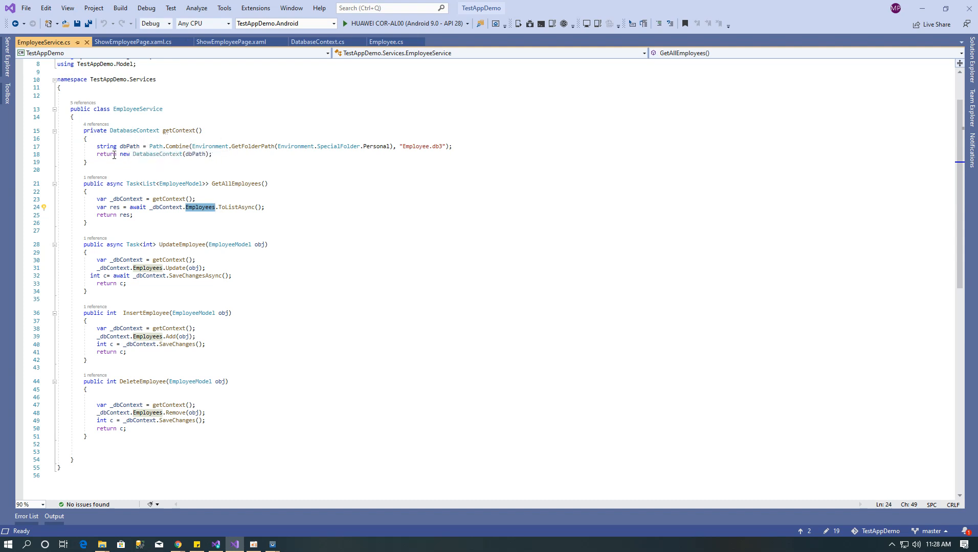
left_click(130, 146)
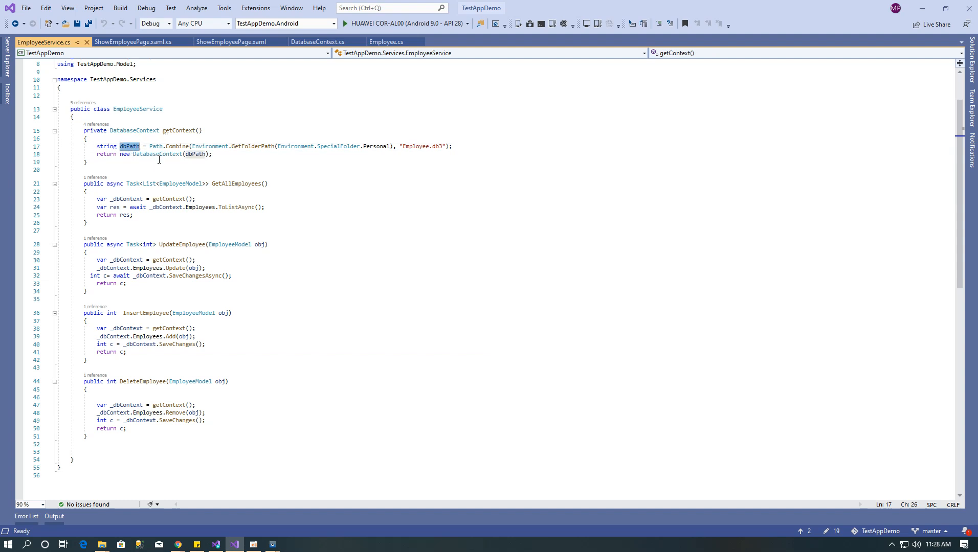
mouse_move(267, 157)
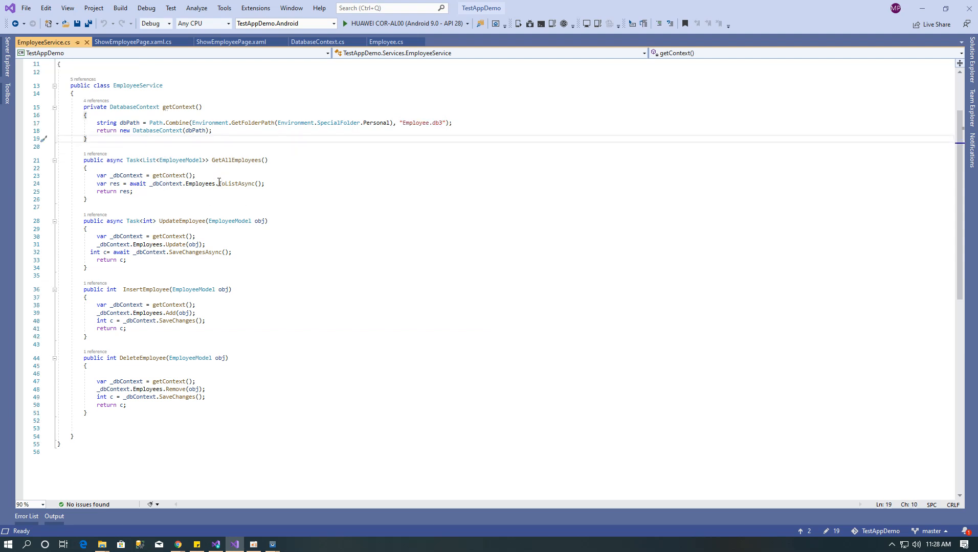
mouse_move(238, 171)
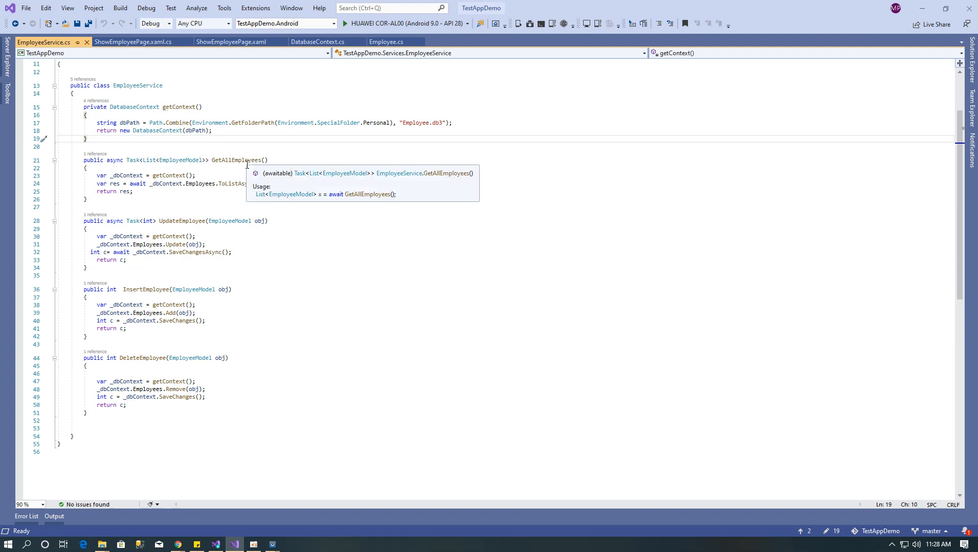
mouse_move(176, 185)
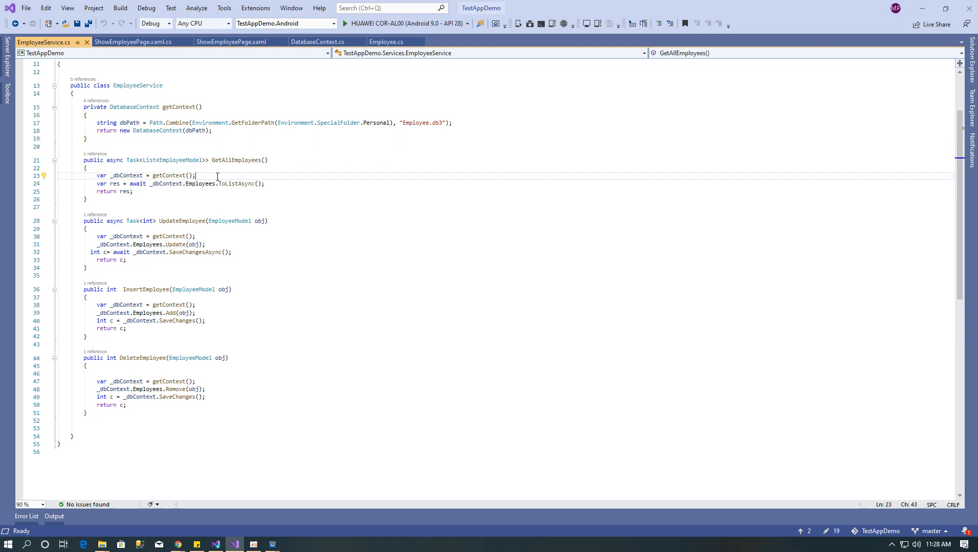
Step: Type and remove a temporary _dbContext line, explaining ToListAsync, Update and Remove calls
key("enter")
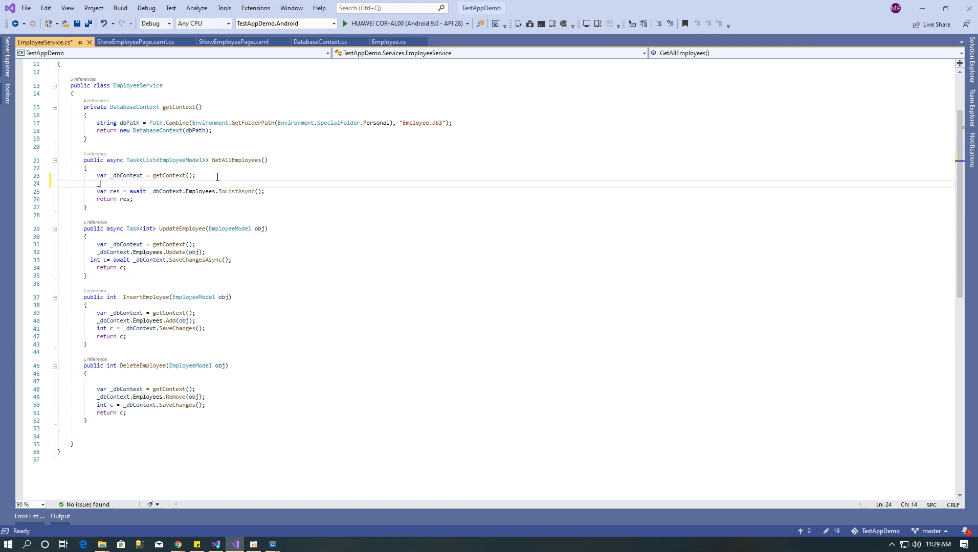
type("_dbContext.")
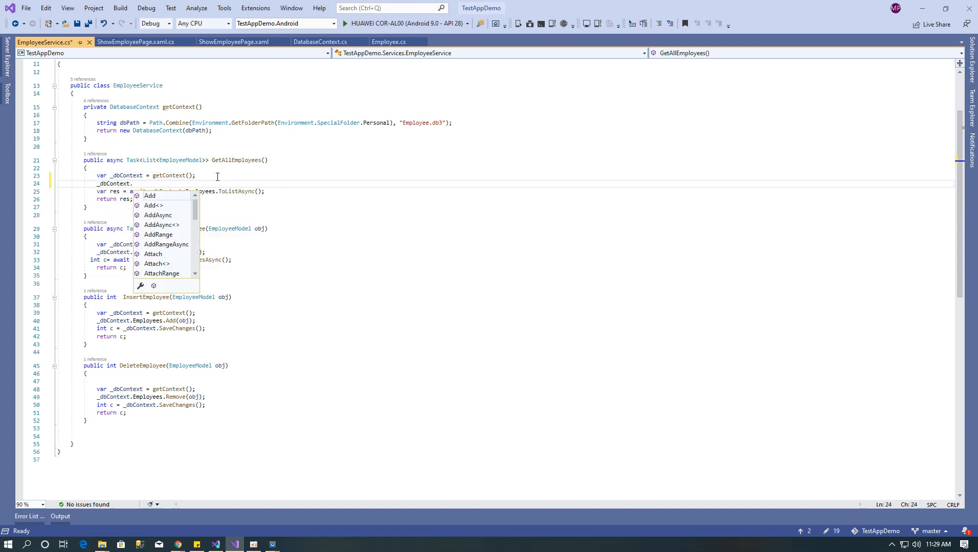
type("em")
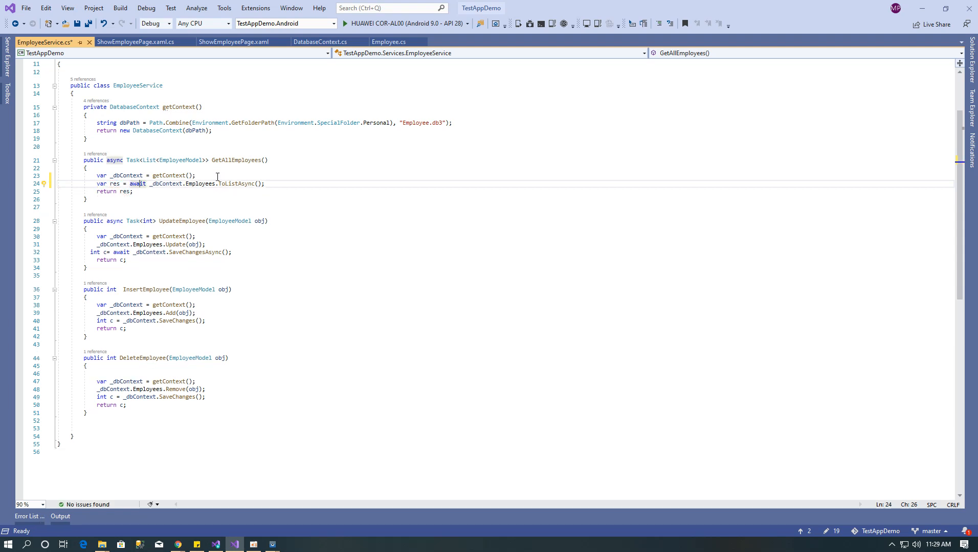
double_click(166, 183)
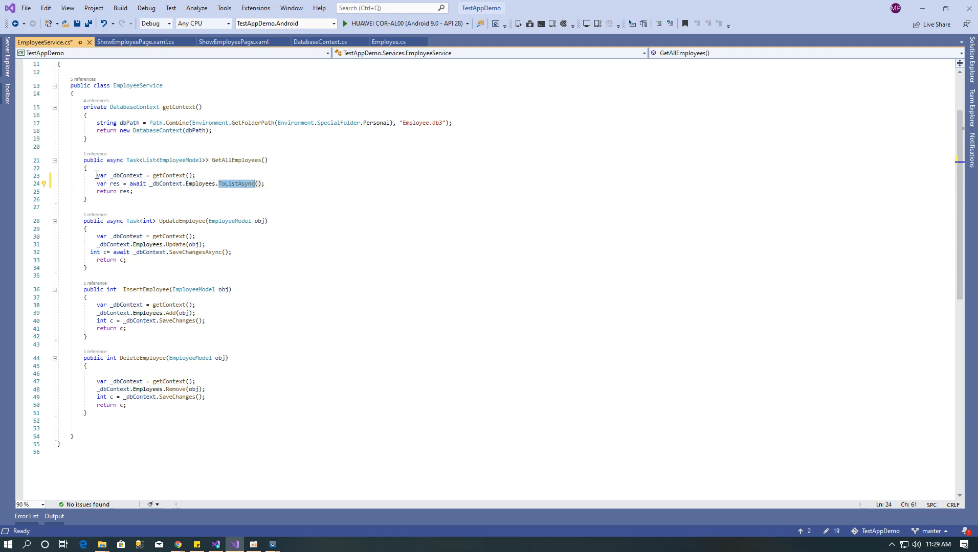
mouse_move(236, 192)
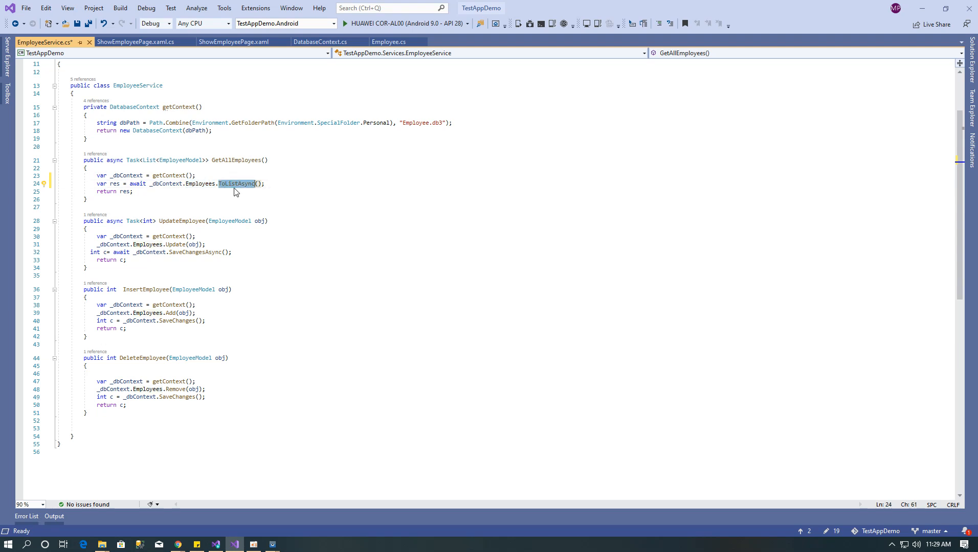
mouse_move(201, 183)
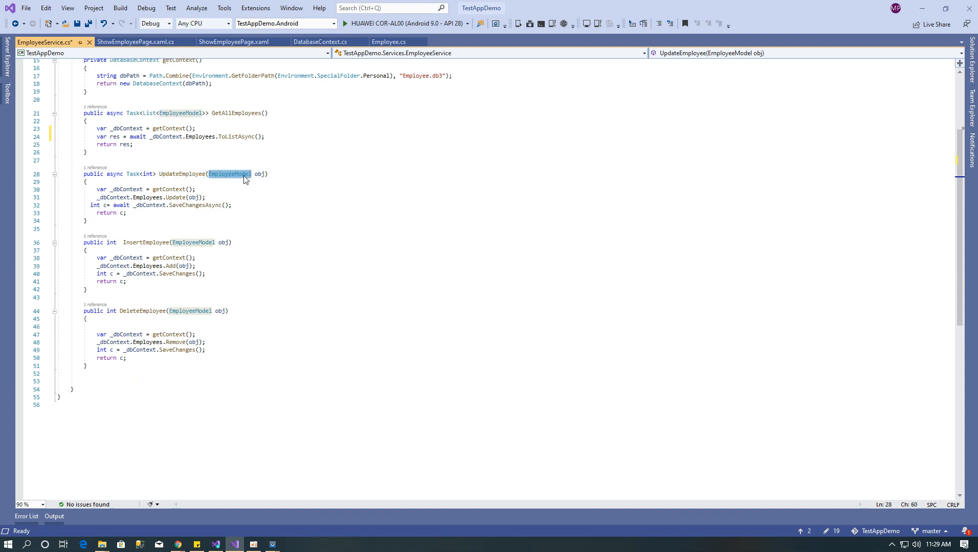
mouse_move(175, 198)
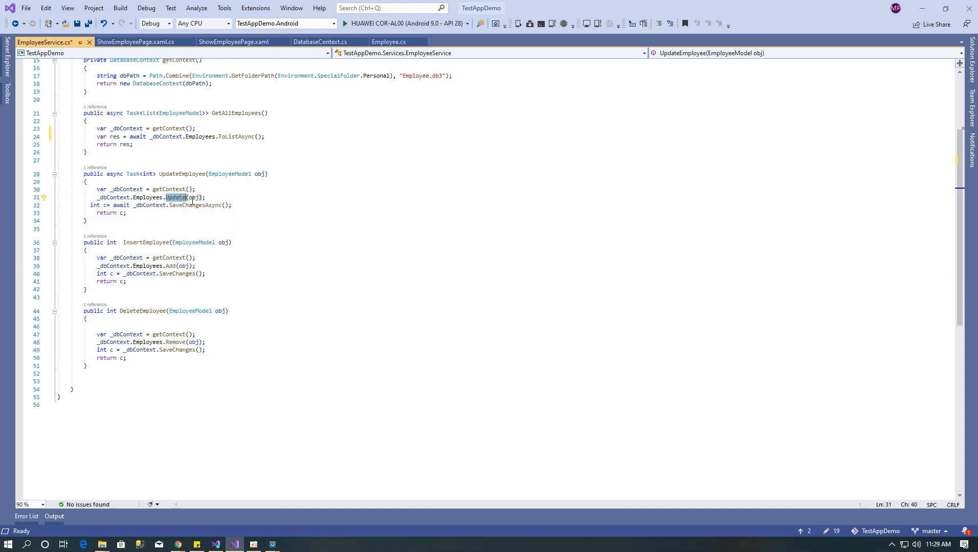
mouse_move(224, 194)
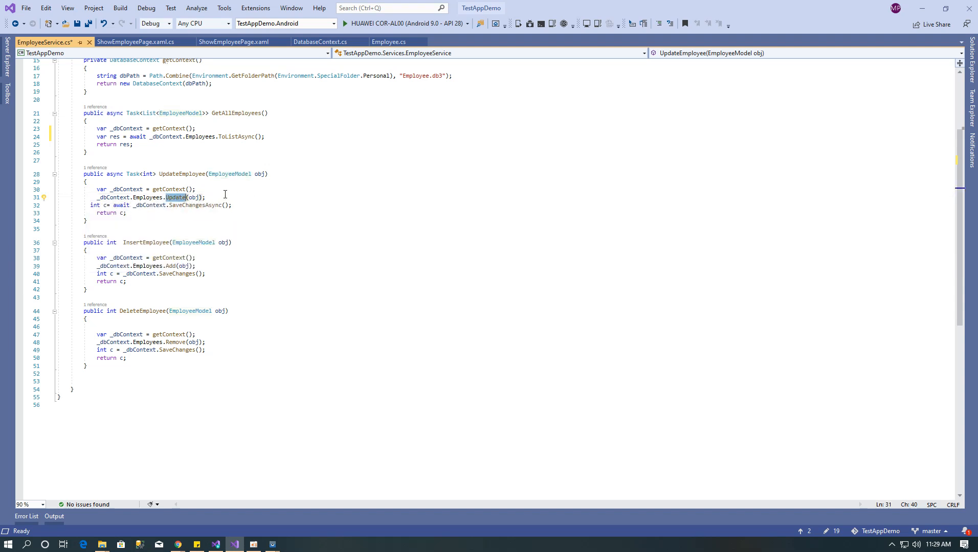
scroll("down", 3)
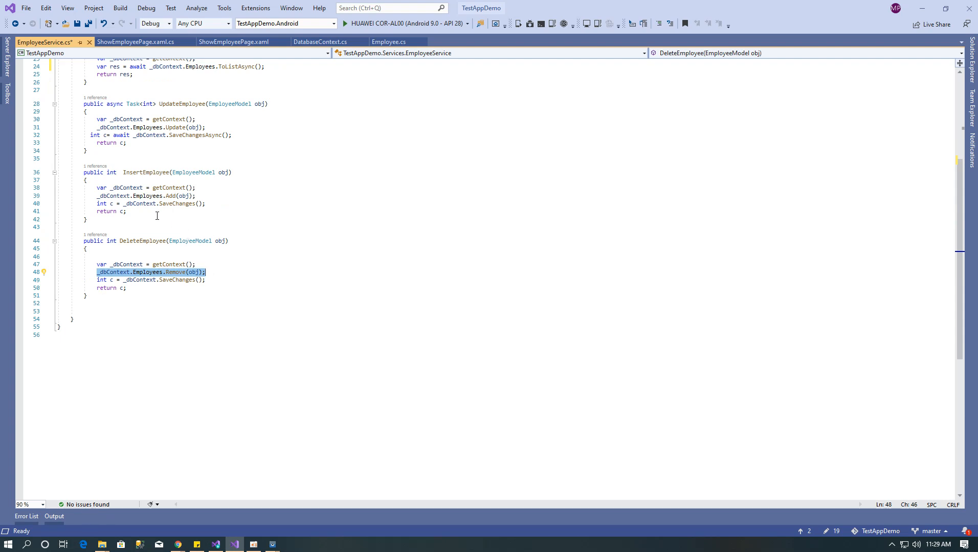
mouse_move(179, 231)
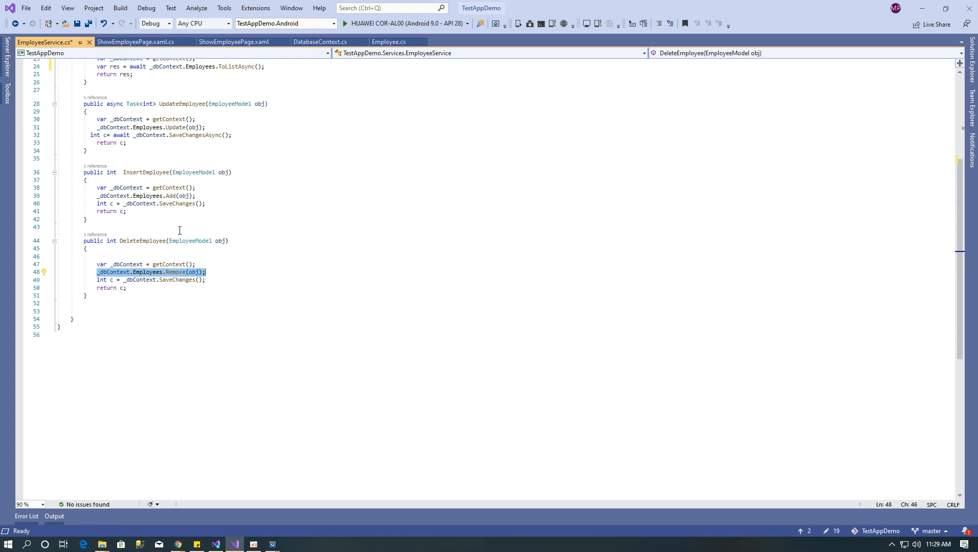
mouse_move(156, 209)
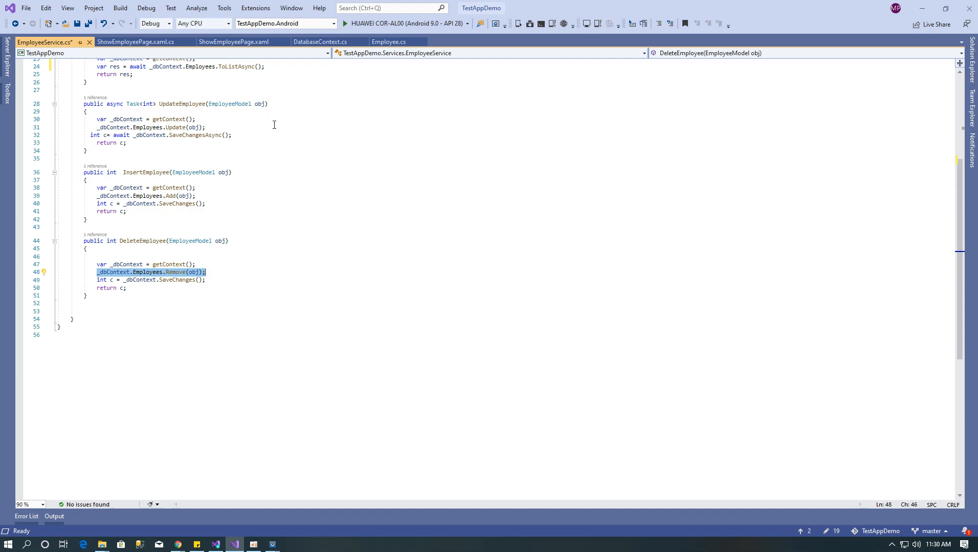
mouse_move(967, 74)
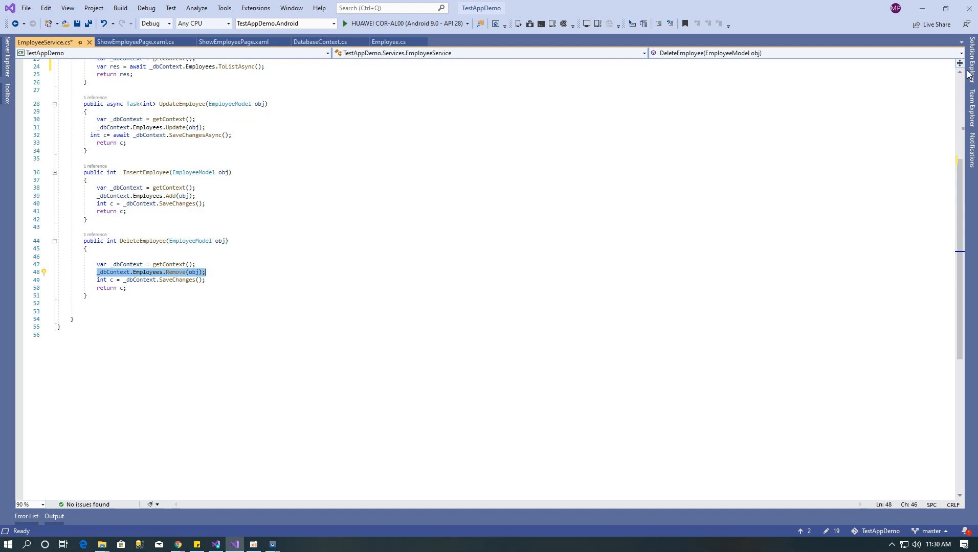
left_click(233, 42)
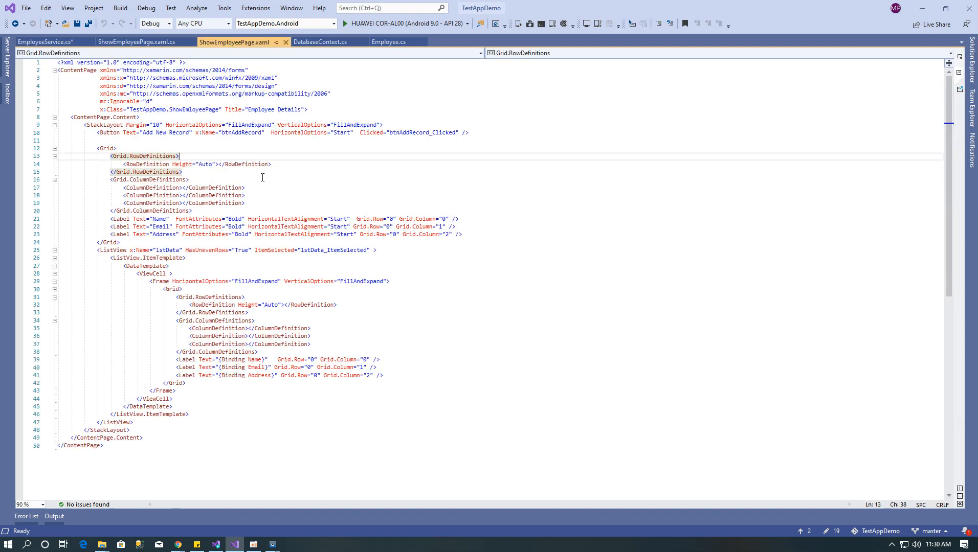
mouse_move(287, 521)
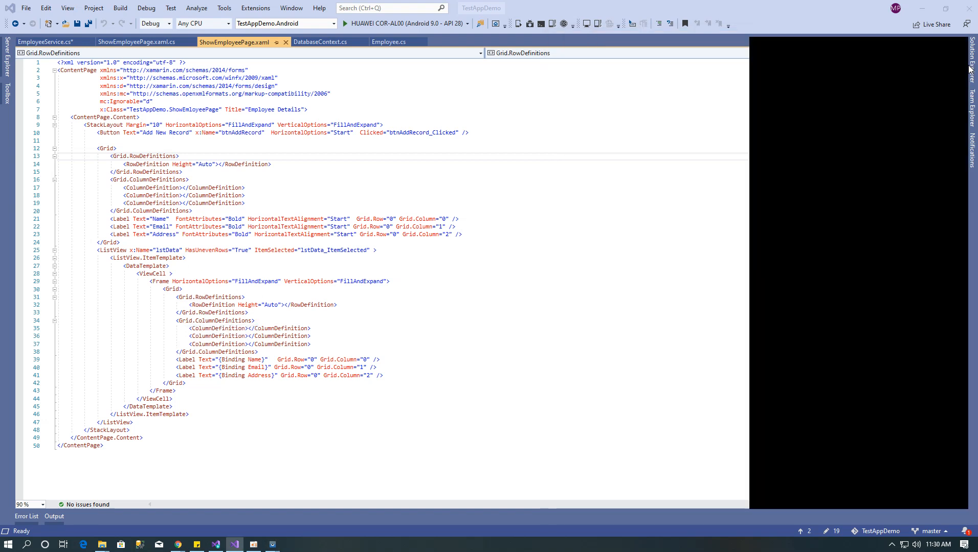
Step: Show the ShowEmployeePage.xaml.cs code-behind where OnAppearing loads all employees
left_click(140, 42)
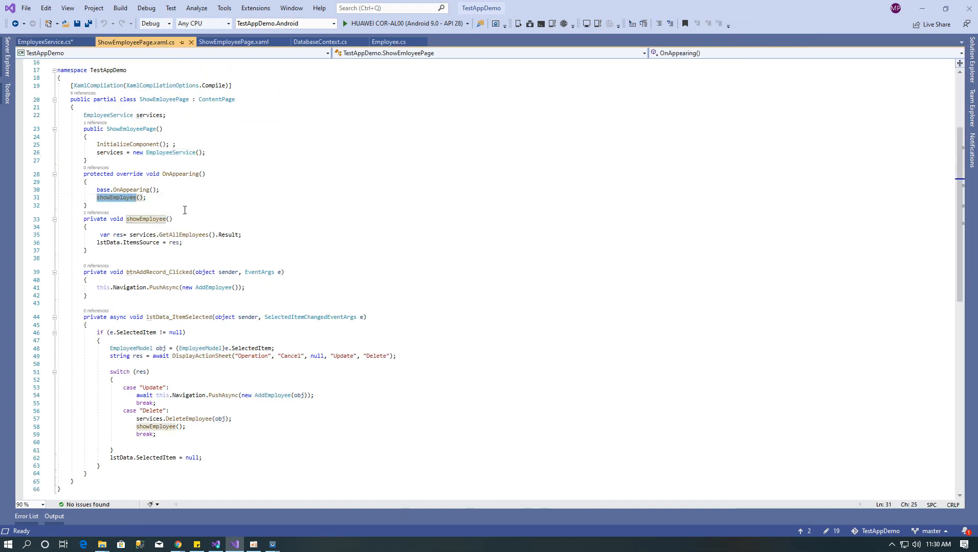
mouse_move(145, 235)
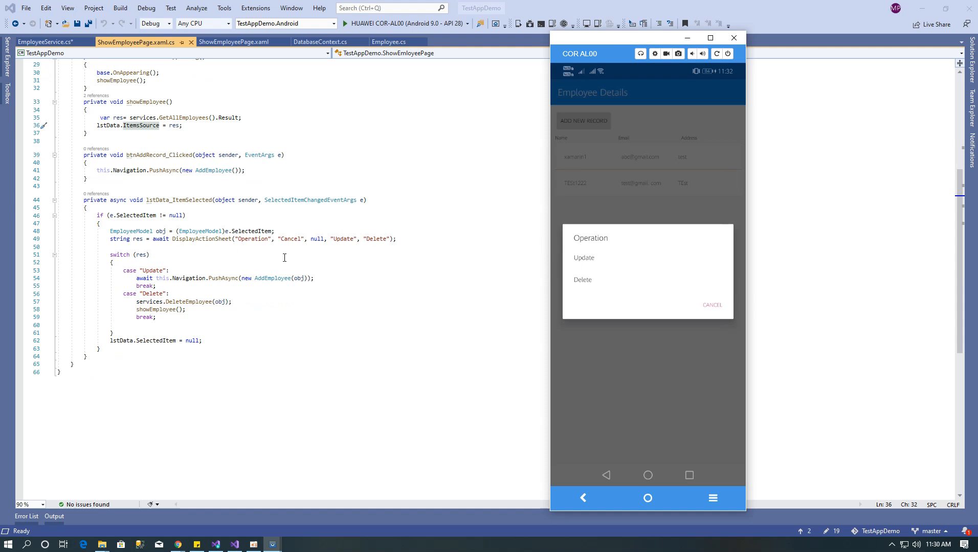
mouse_move(346, 240)
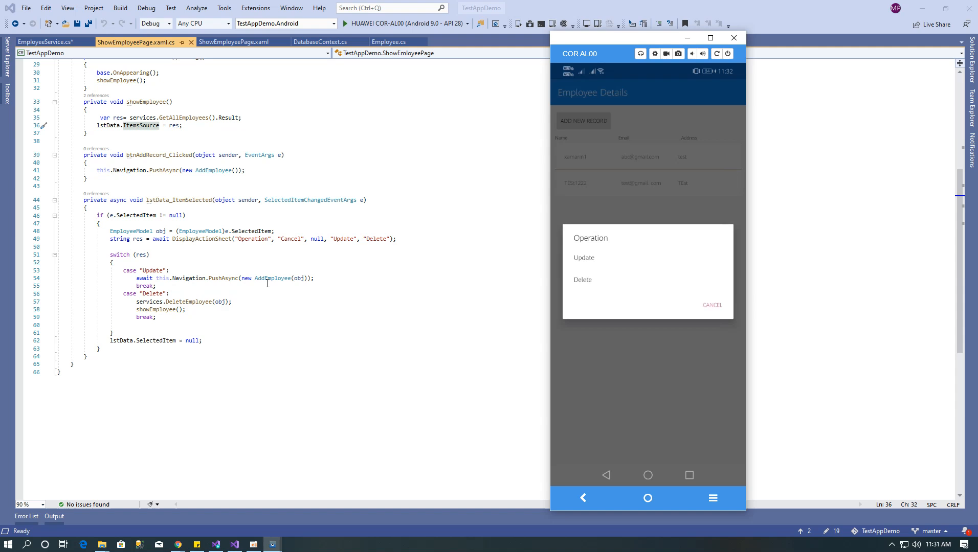
mouse_move(130, 159)
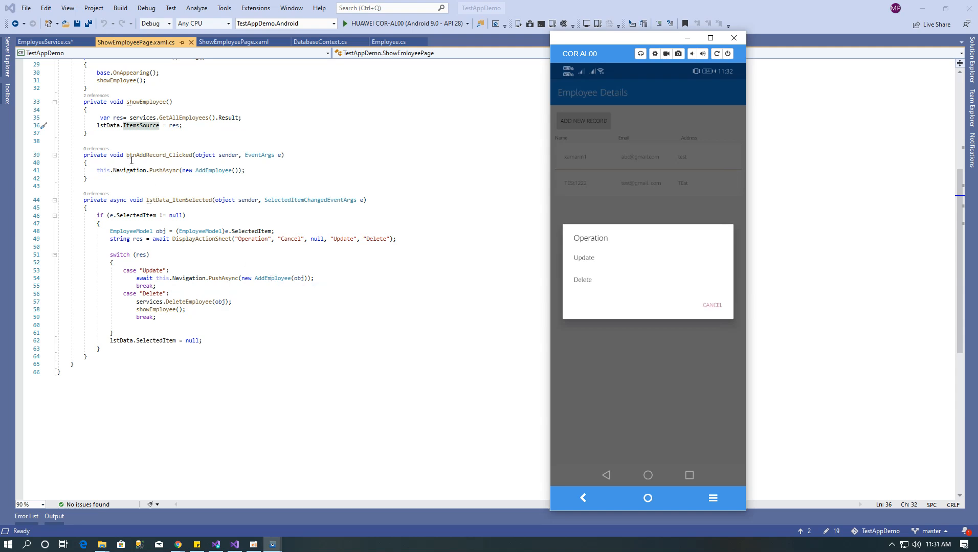
mouse_move(218, 170)
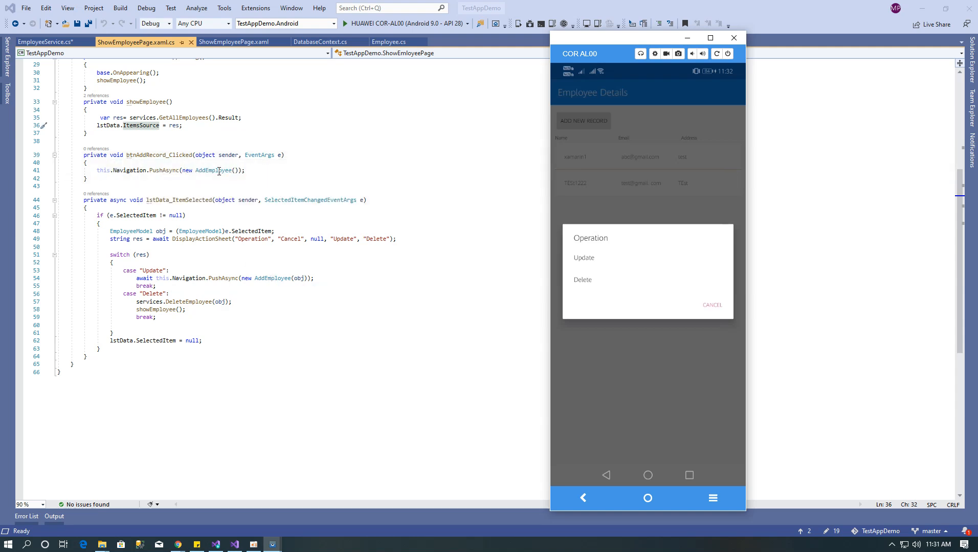
mouse_move(218, 170)
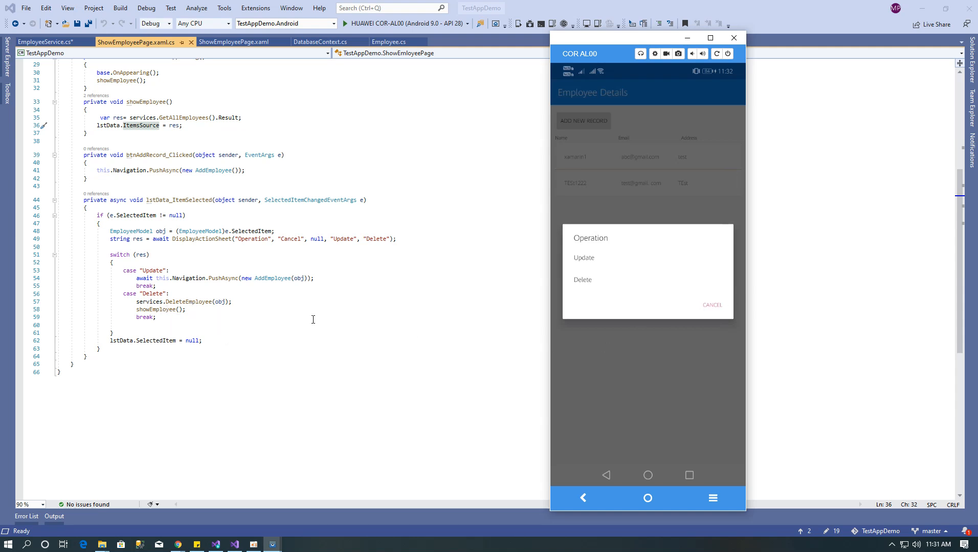
Step: Bring the code editor back after showing the app's Update/Delete Operation sheet
left_click(711, 305)
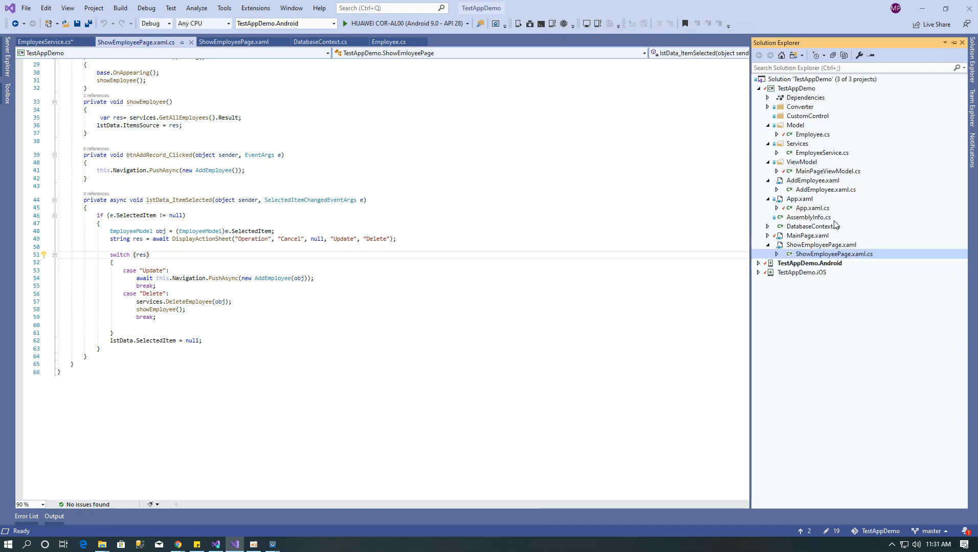
mouse_move(818, 185)
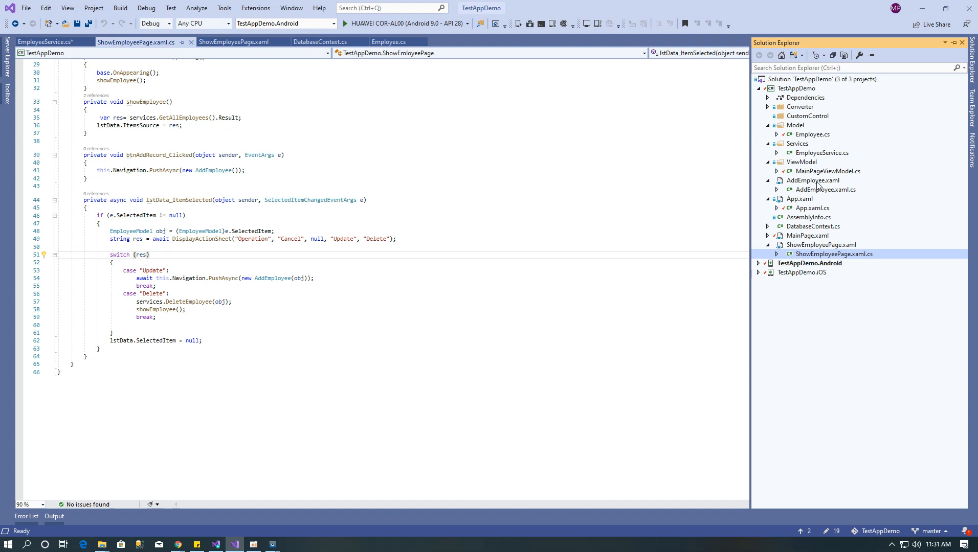
Step: Open AddEmployee.xaml.cs beside the emulator's empty Add/Update Employee form
double_click(812, 180)
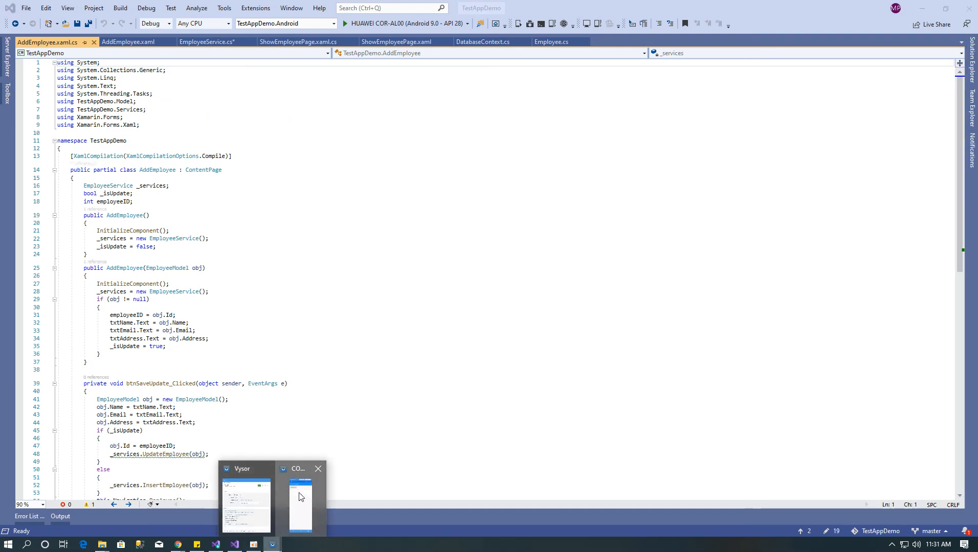
left_click(299, 504)
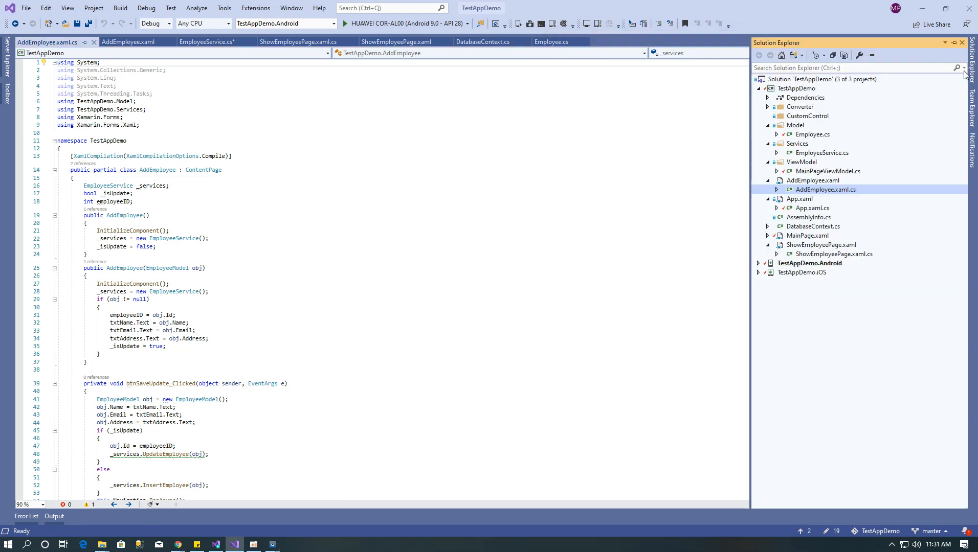
left_click(129, 42)
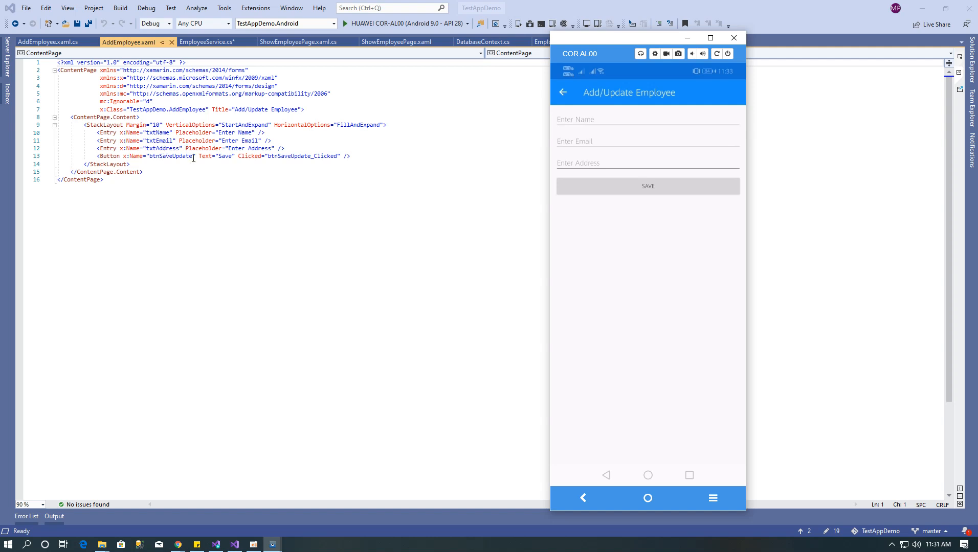
mouse_move(298, 157)
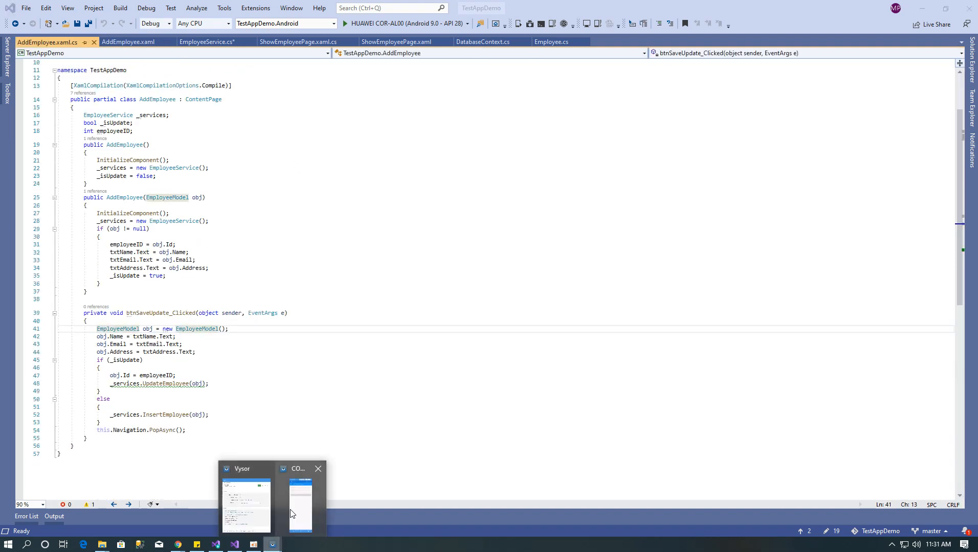
left_click(298, 502)
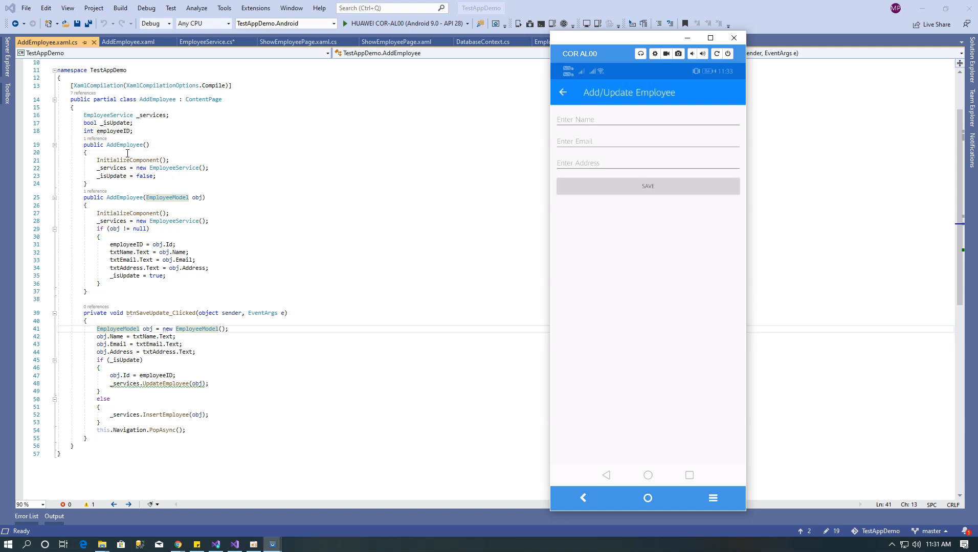
mouse_move(197, 159)
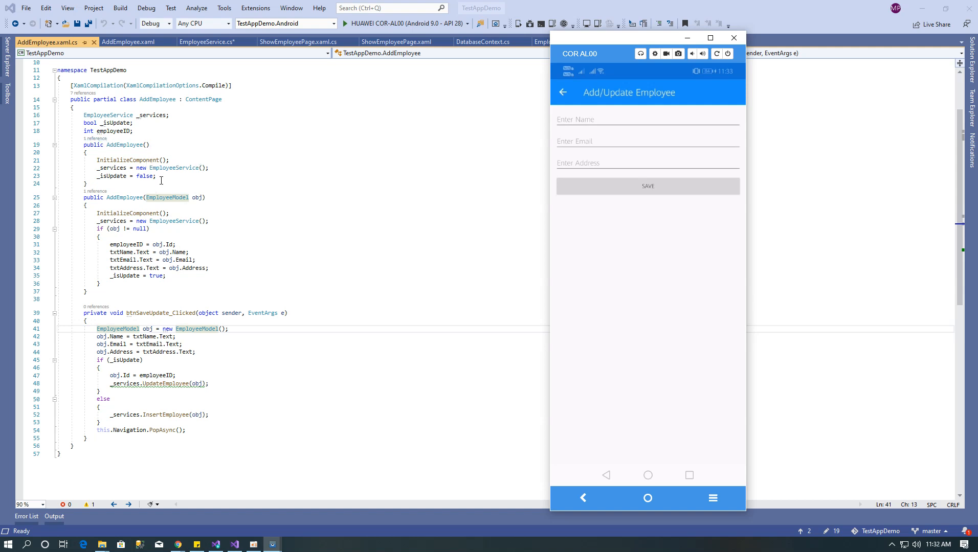
mouse_move(181, 168)
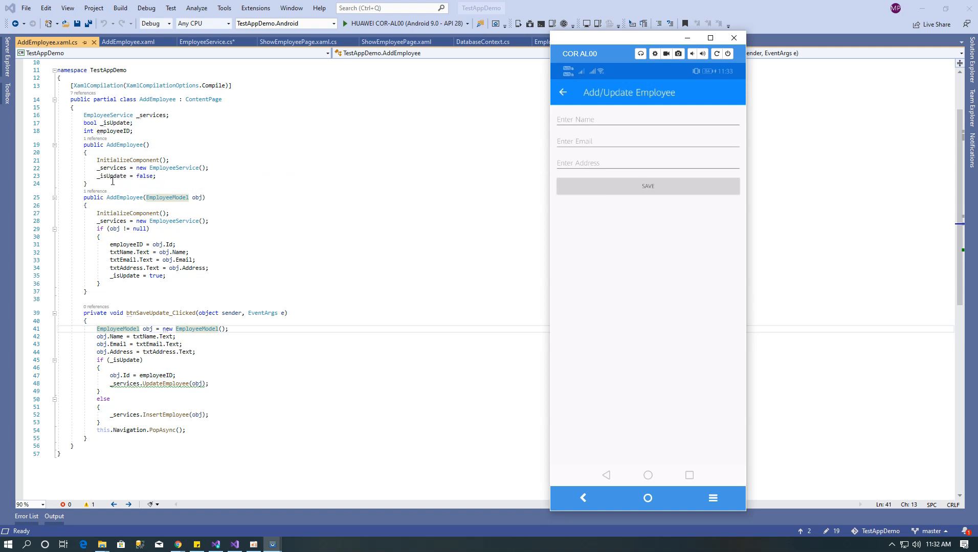
mouse_move(109, 176)
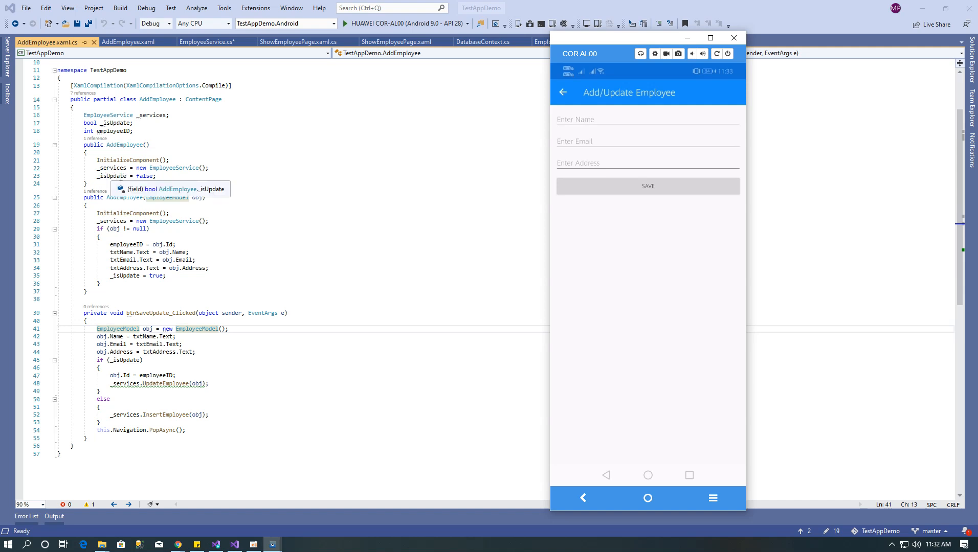
mouse_move(122, 188)
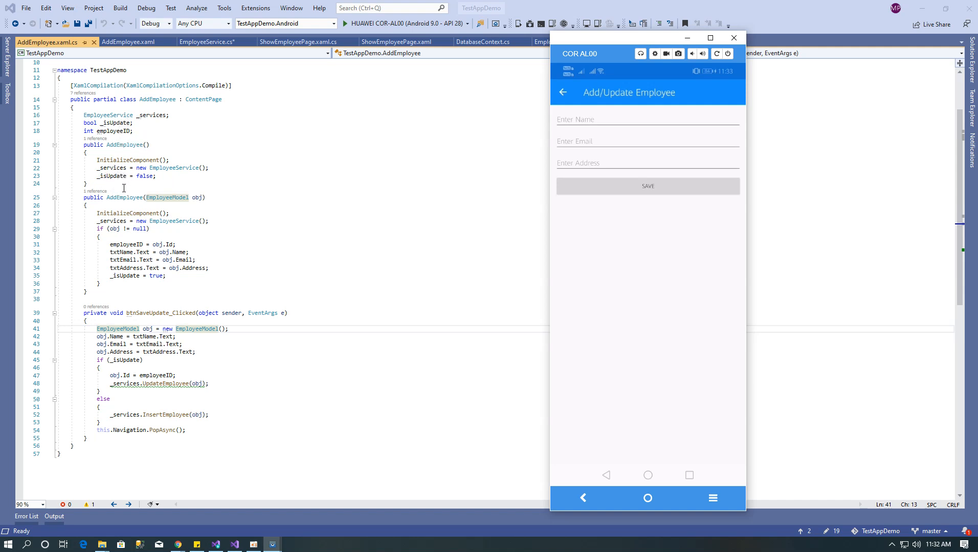
mouse_move(125, 144)
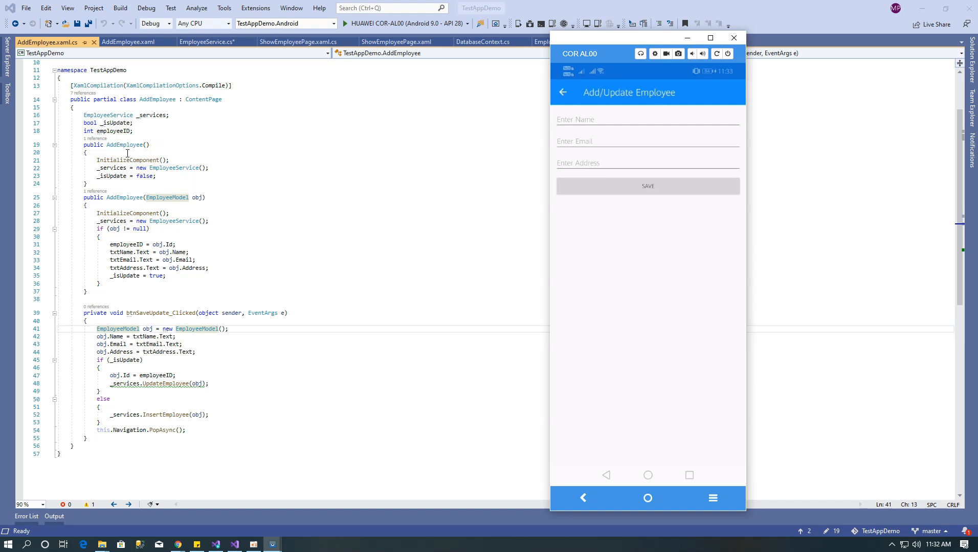
mouse_move(111, 176)
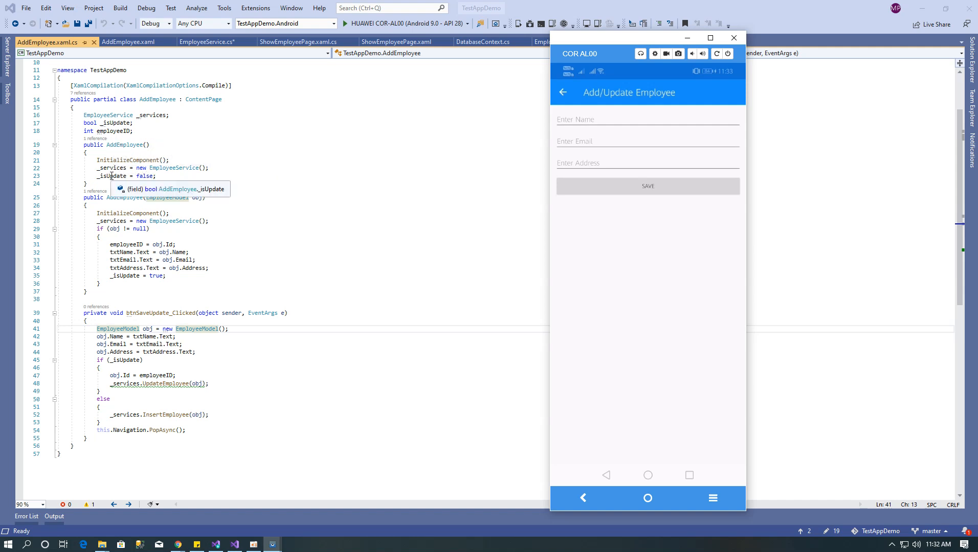
mouse_move(166, 179)
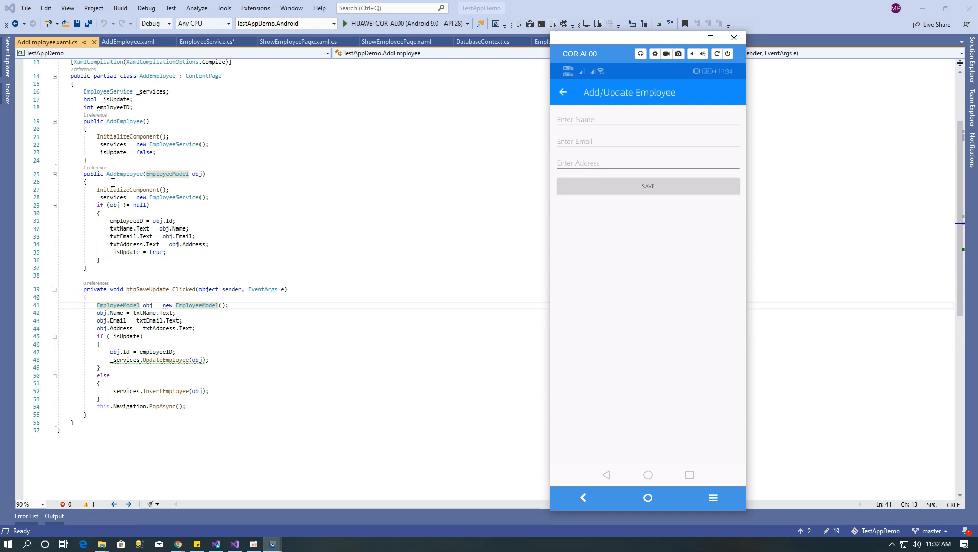
mouse_move(166, 174)
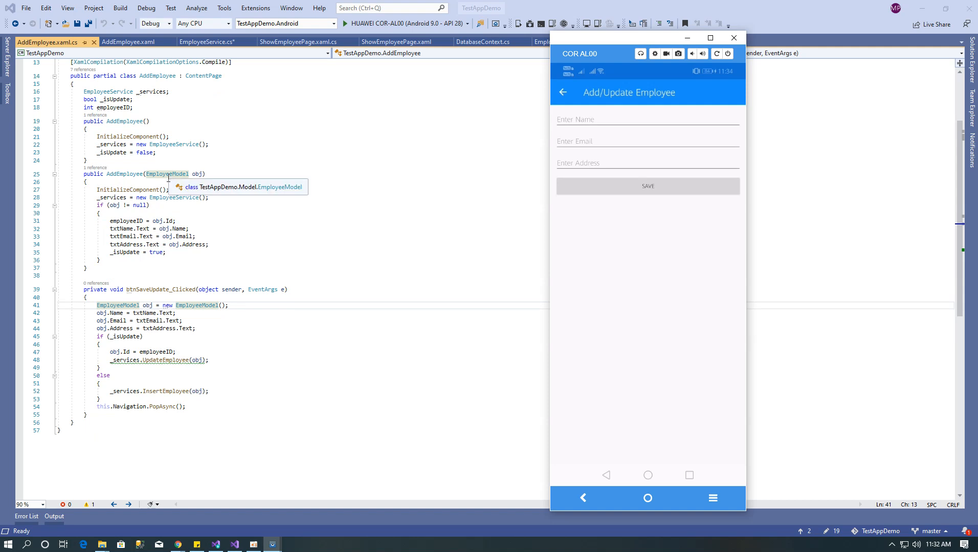
mouse_move(166, 207)
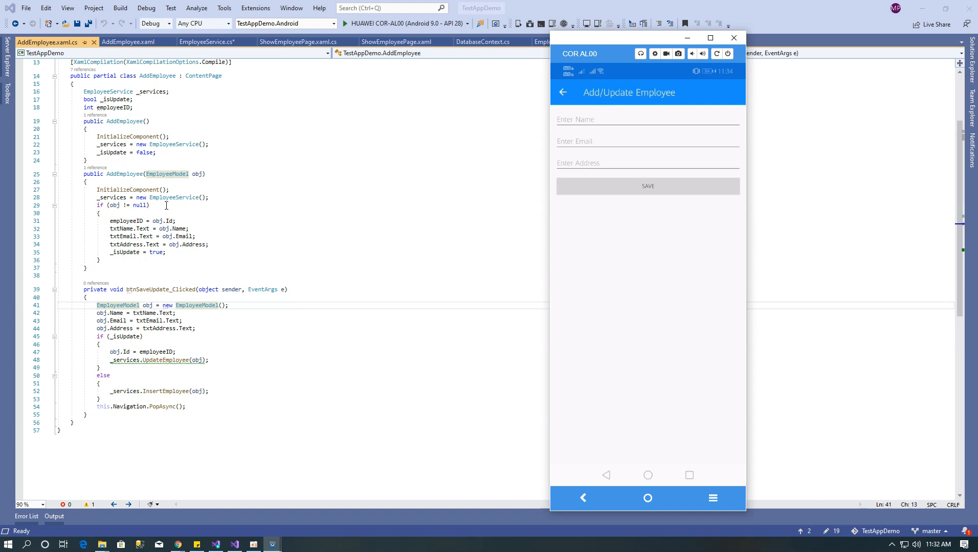
mouse_move(128, 252)
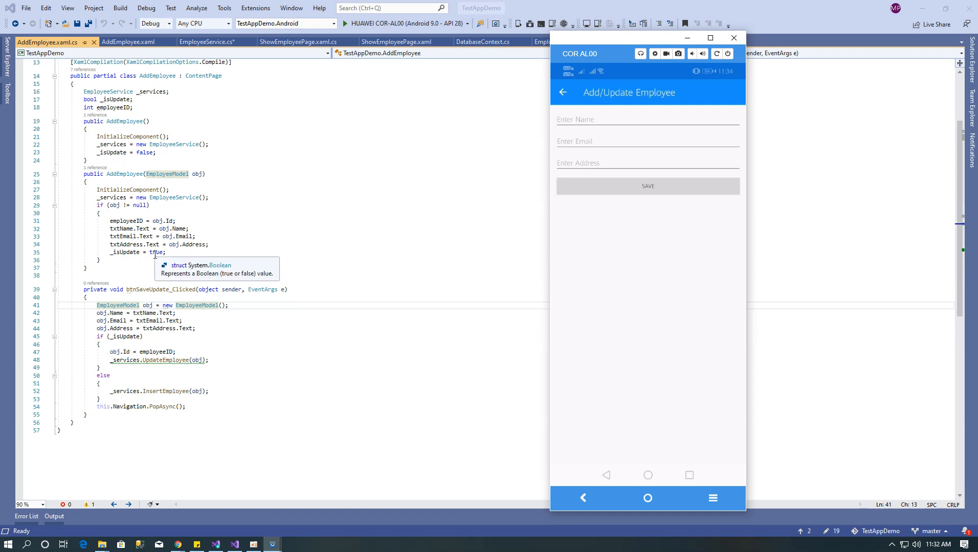
mouse_move(204, 190)
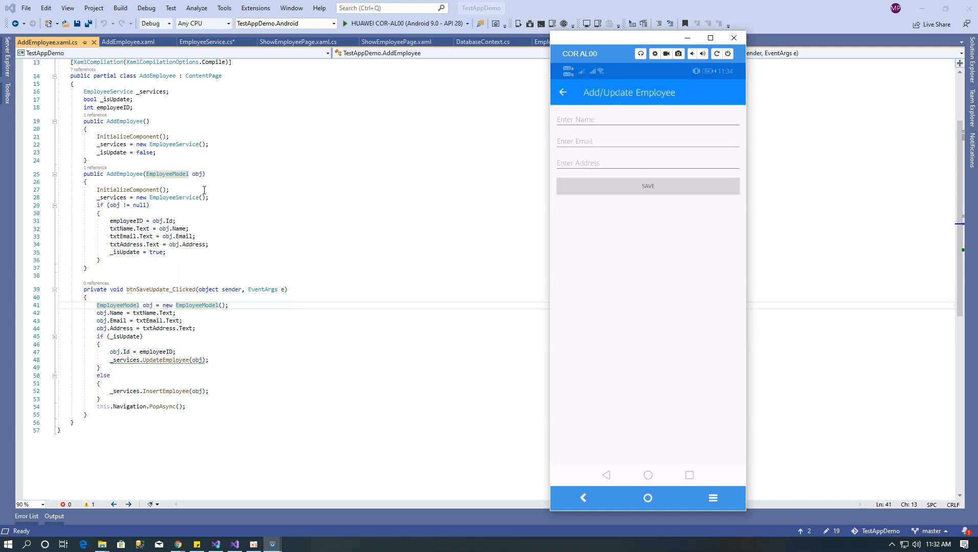
Step: Scroll through btnSaveUpdate_Clicked, then return the app to the Employee Details list
scroll("down", 3)
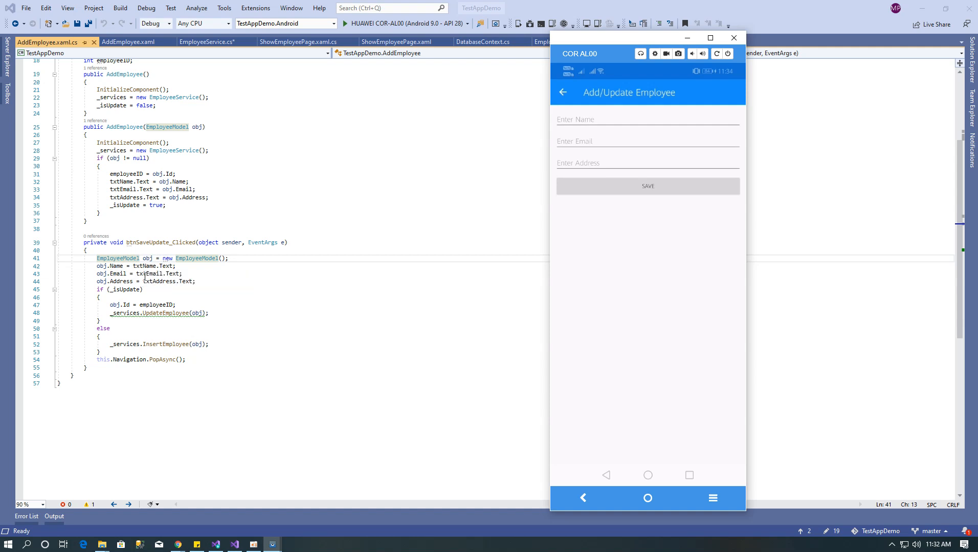
mouse_move(210, 268)
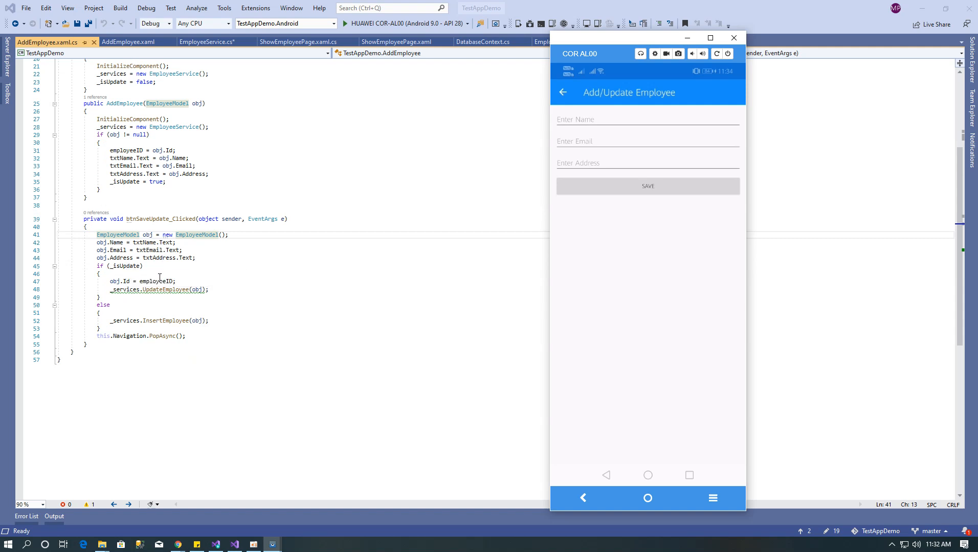
mouse_move(163, 290)
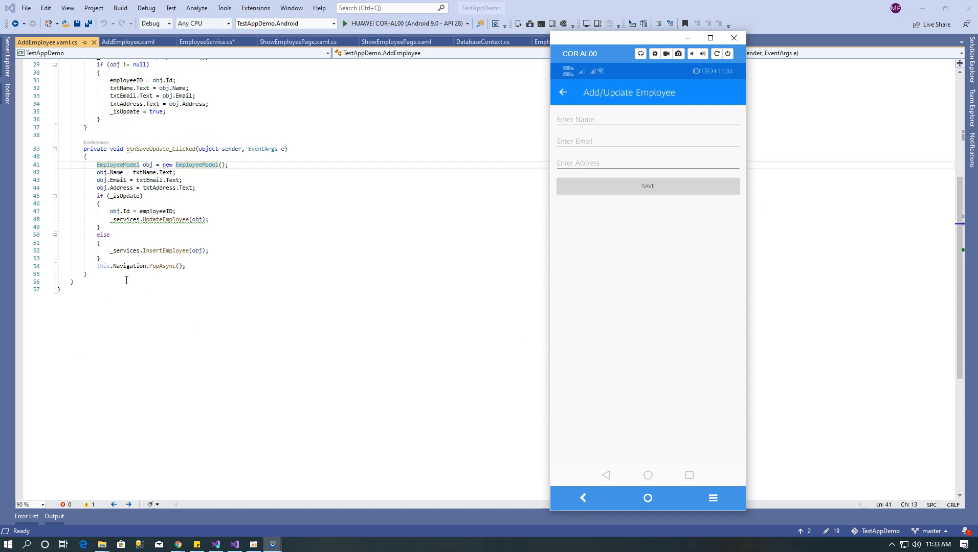
mouse_move(162, 273)
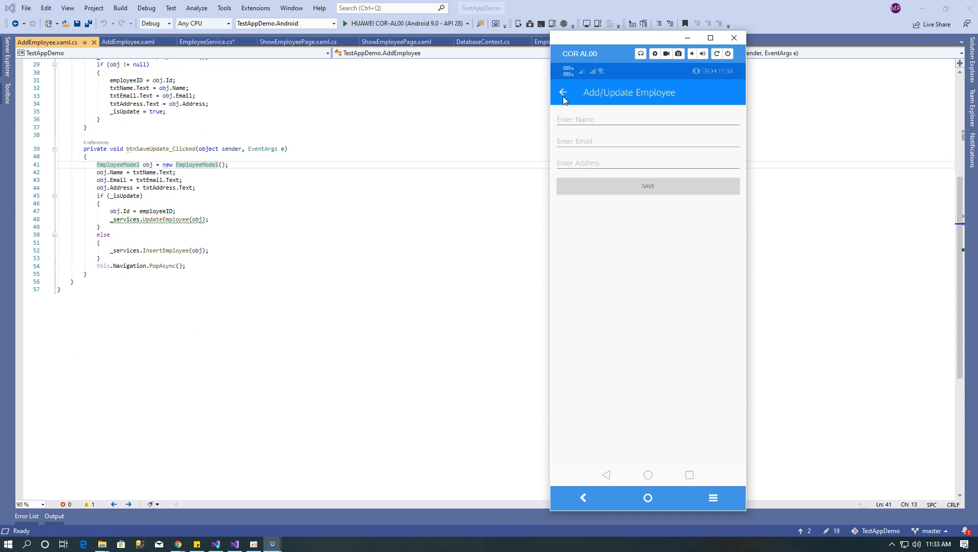
left_click(563, 92)
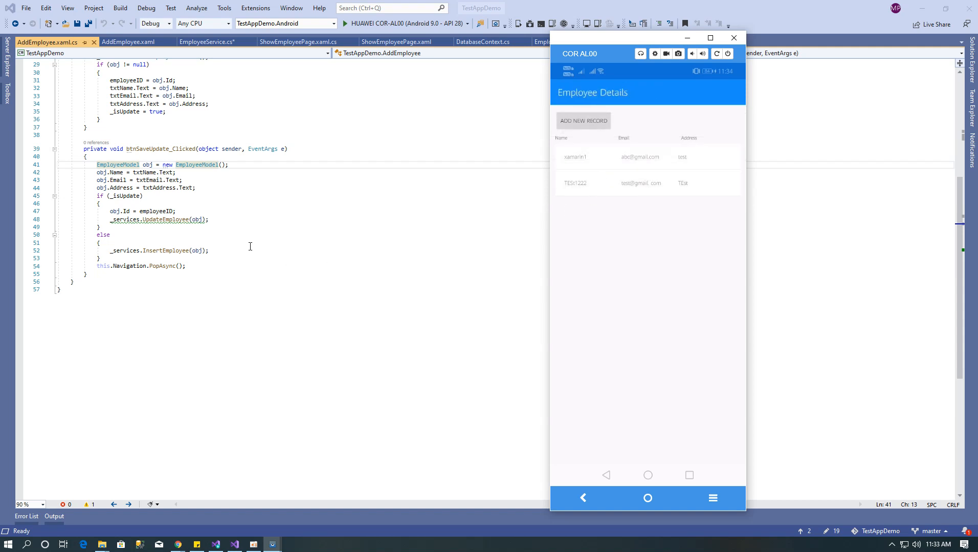